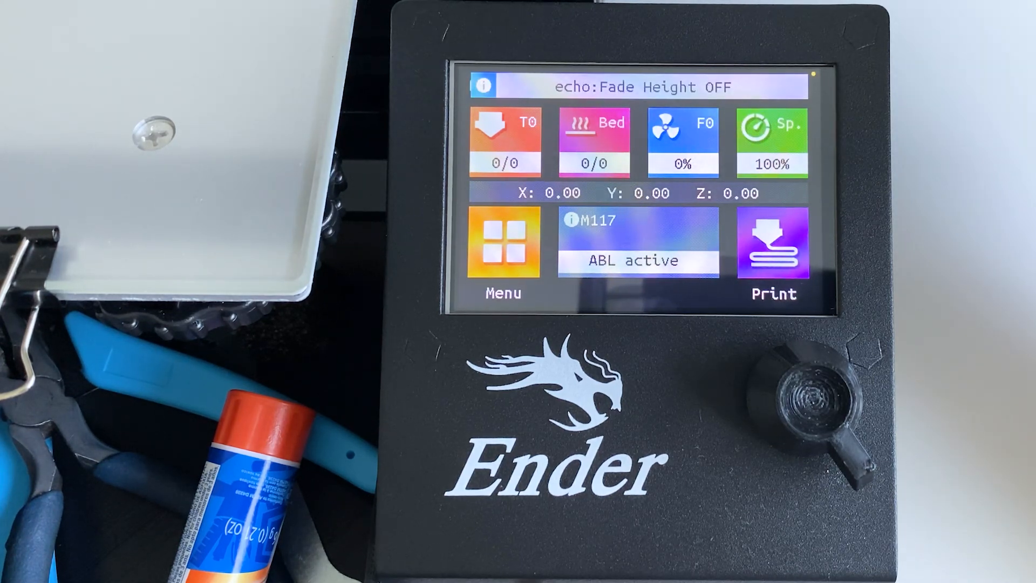
- On the TFT, view the Connection baud rate list (2400 to 57600), then go back
left_click(504, 244)
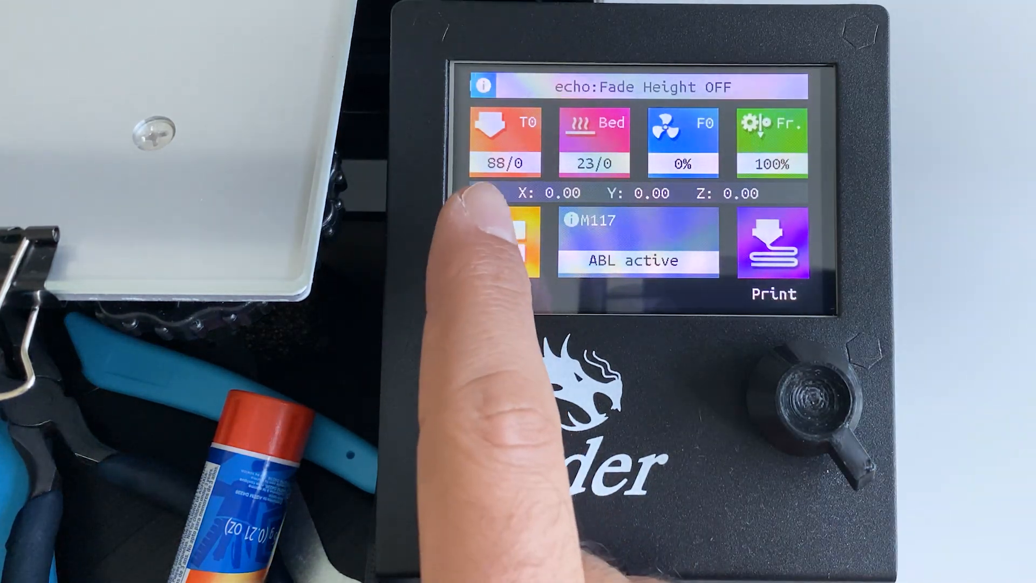
left_click(504, 245)
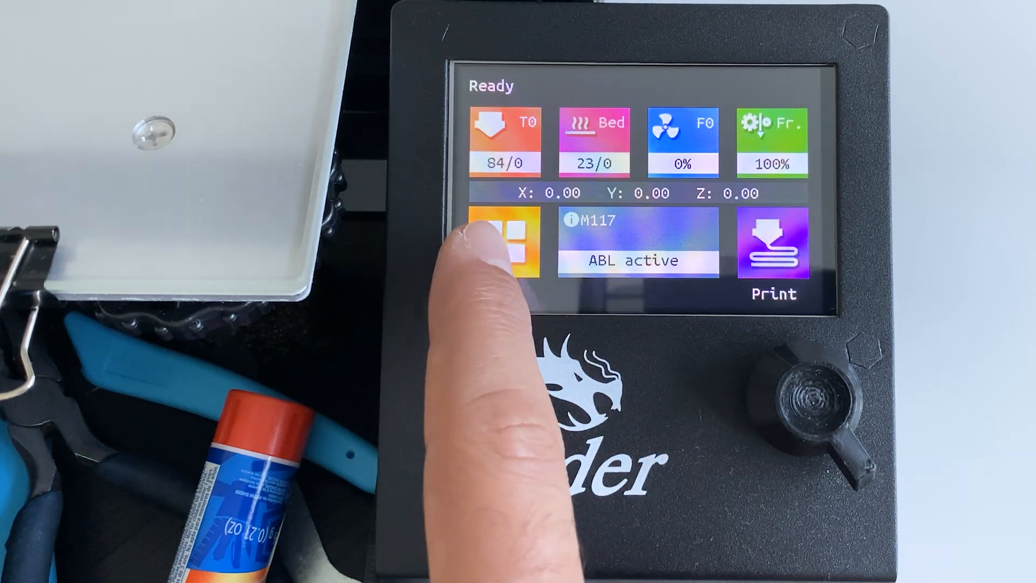
left_click(504, 245)
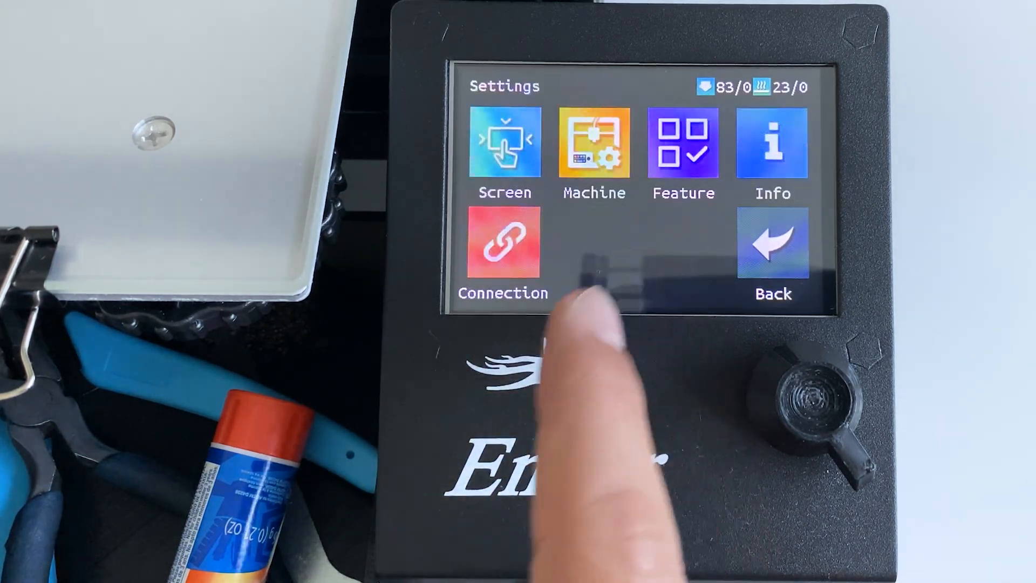
left_click(503, 238)
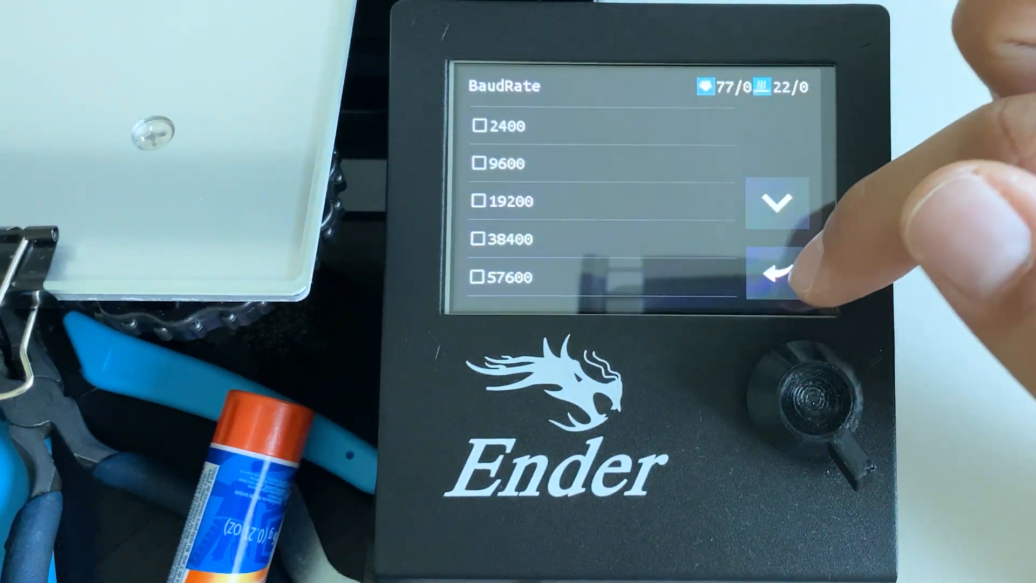
left_click(776, 271)
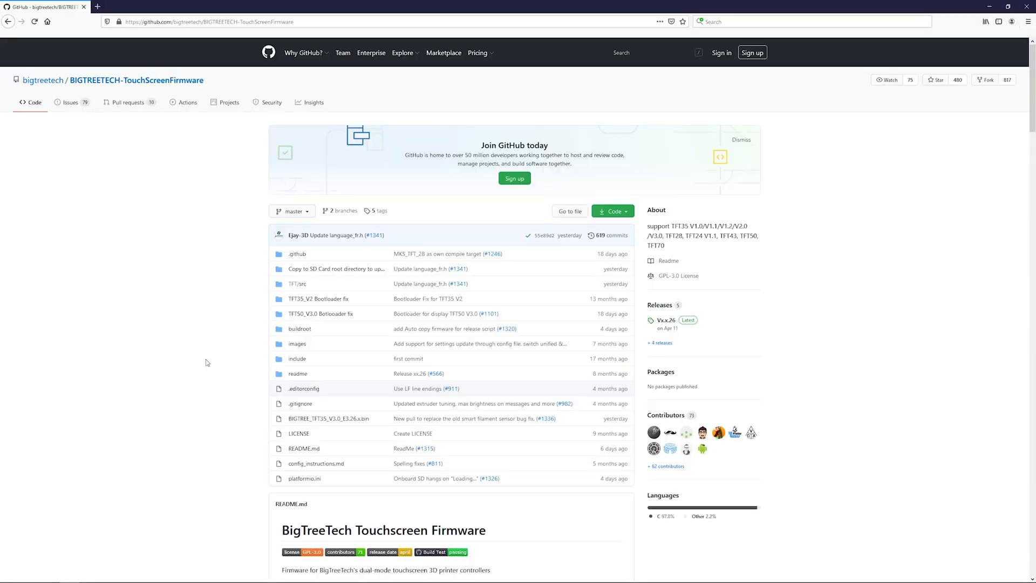
mouse_move(179, 233)
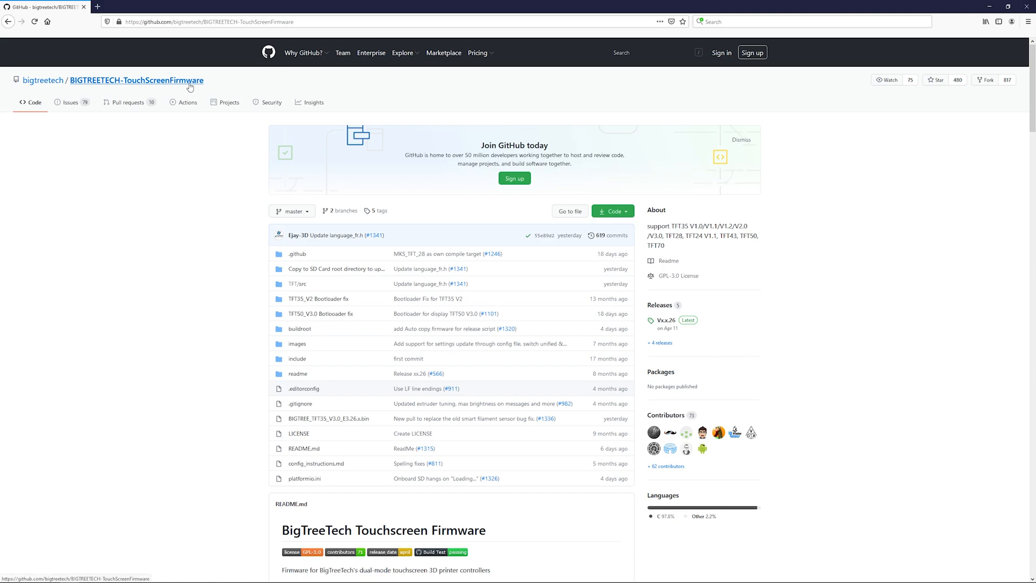
mouse_move(190, 207)
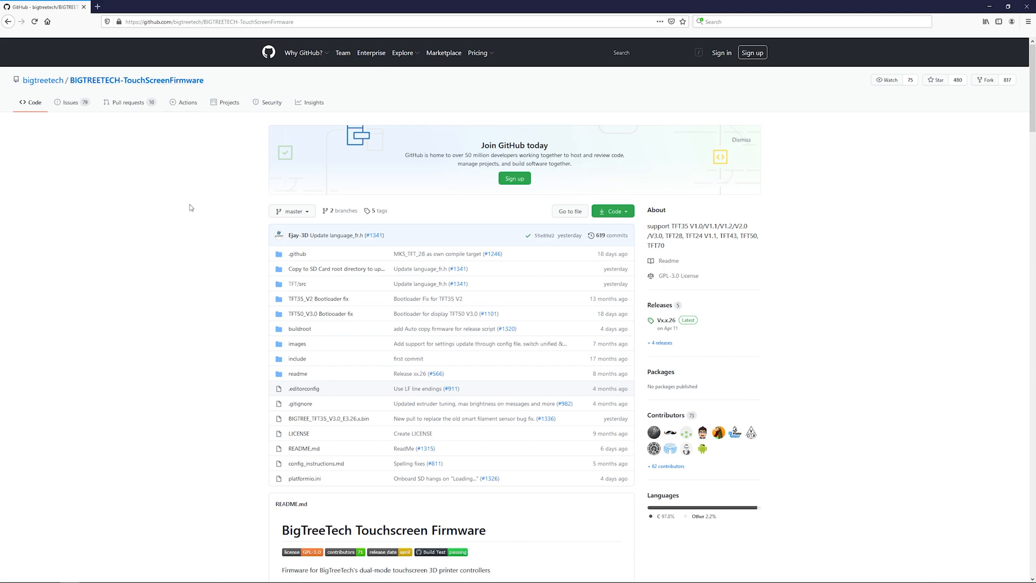
mouse_move(330, 228)
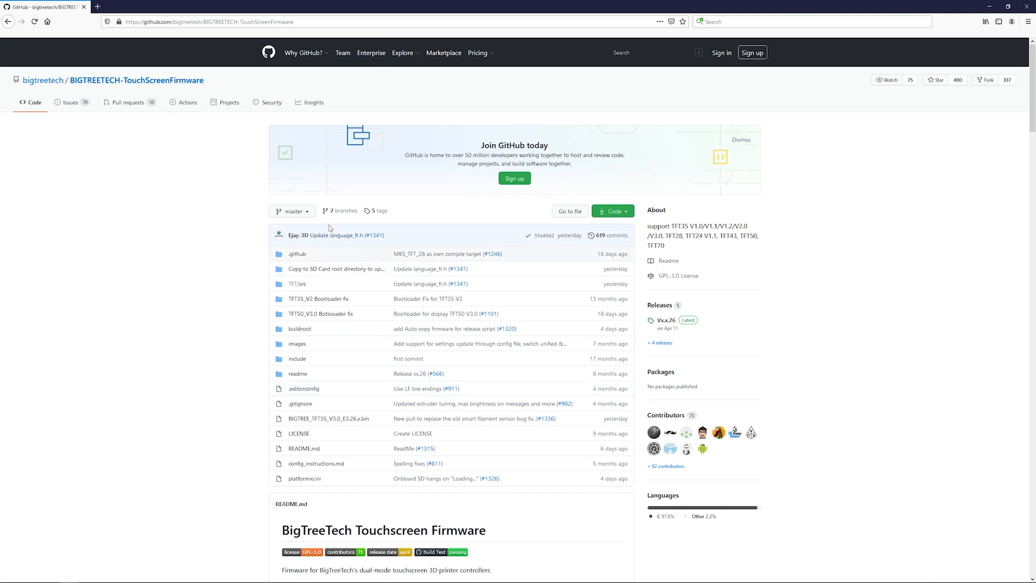
mouse_move(322, 378)
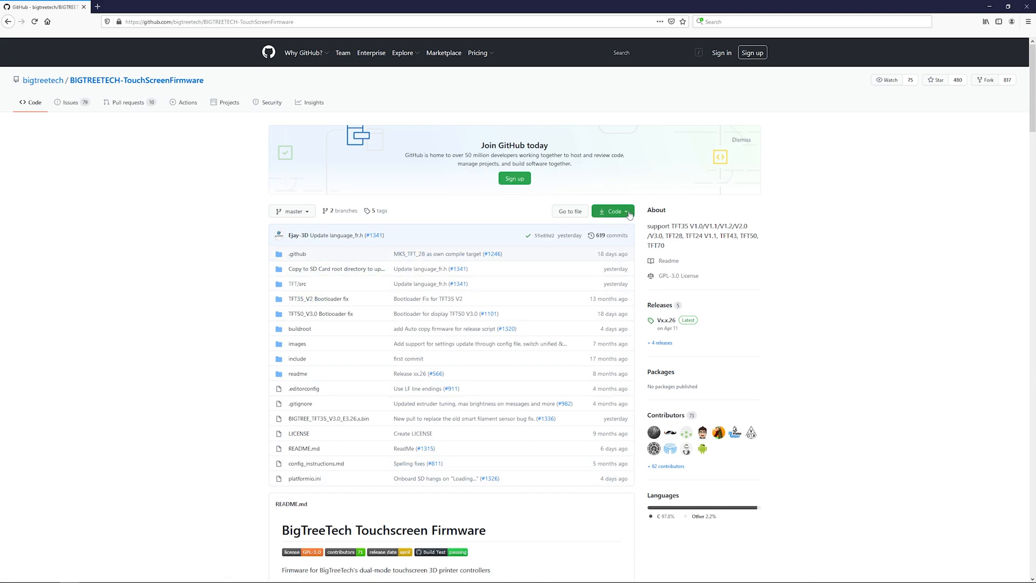
- Download the BIGTREETECH-TouchScreenFirmware master branch from GitHub as a ZIP archive
left_click(611, 211)
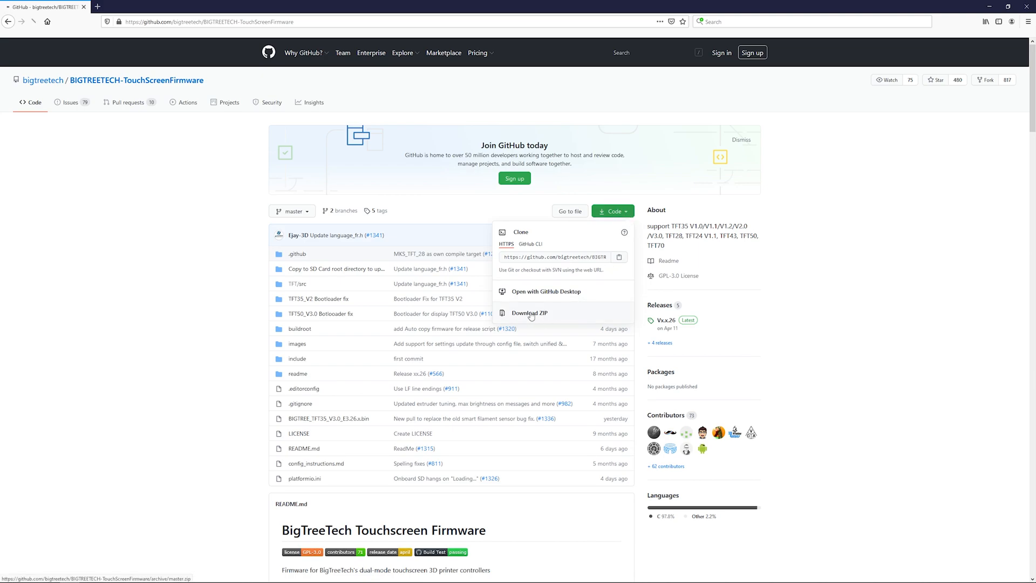
left_click(529, 313)
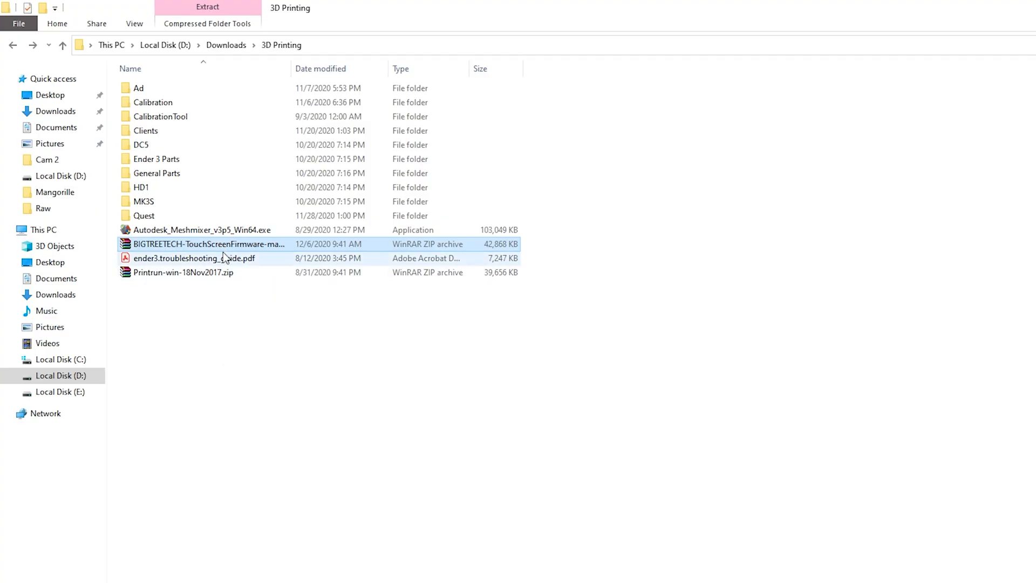
mouse_move(256, 248)
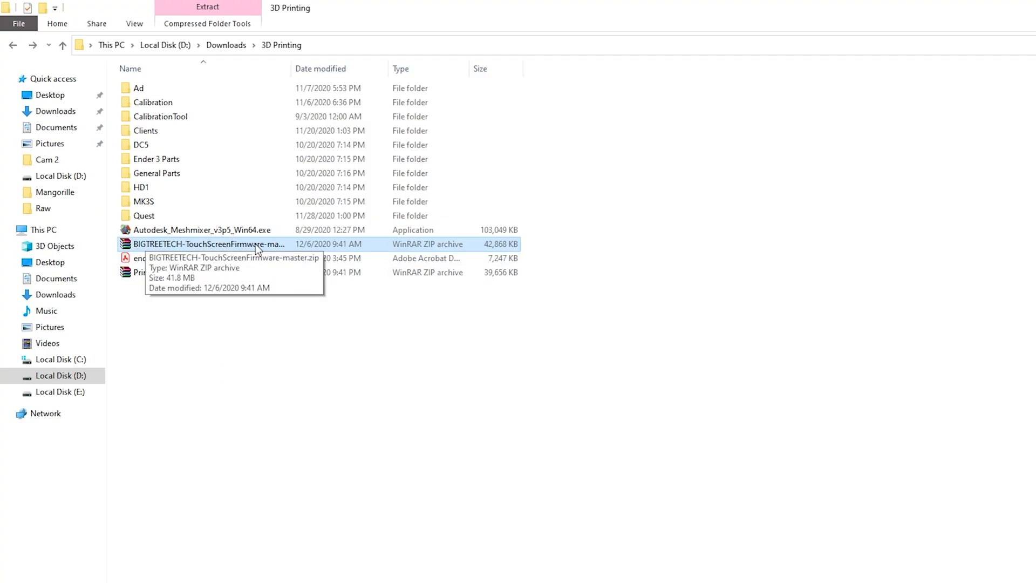
- Extract the firmware ZIP in place and open the BIGTREETECH-TouchScreenFirmware-master folder
right_click(206, 244)
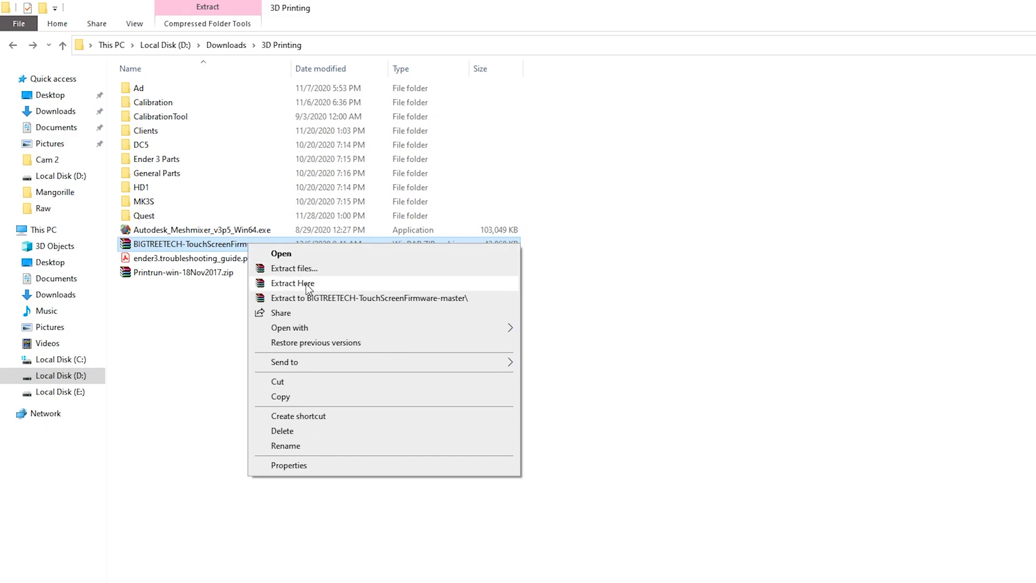
left_click(292, 282)
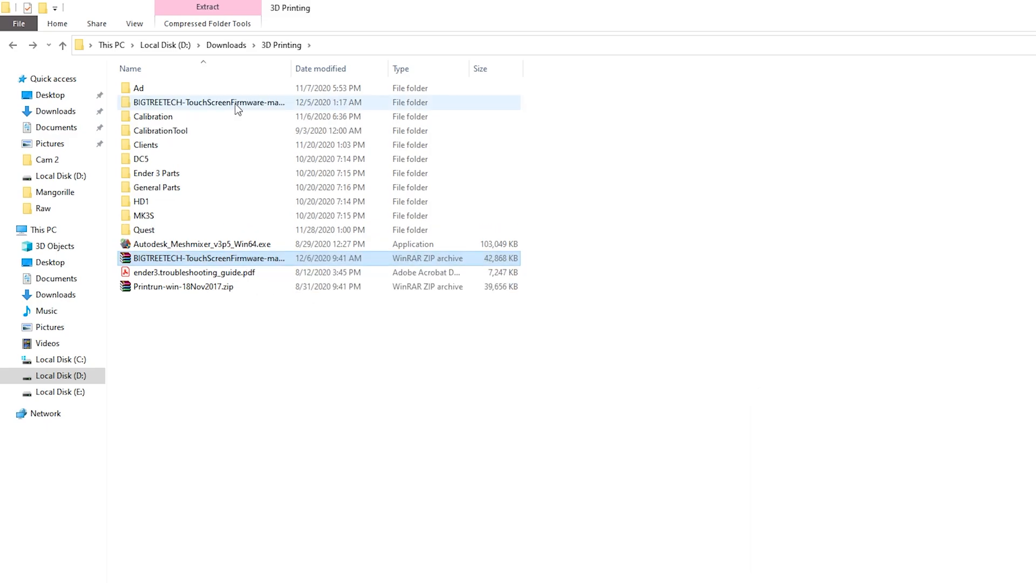
double_click(207, 102)
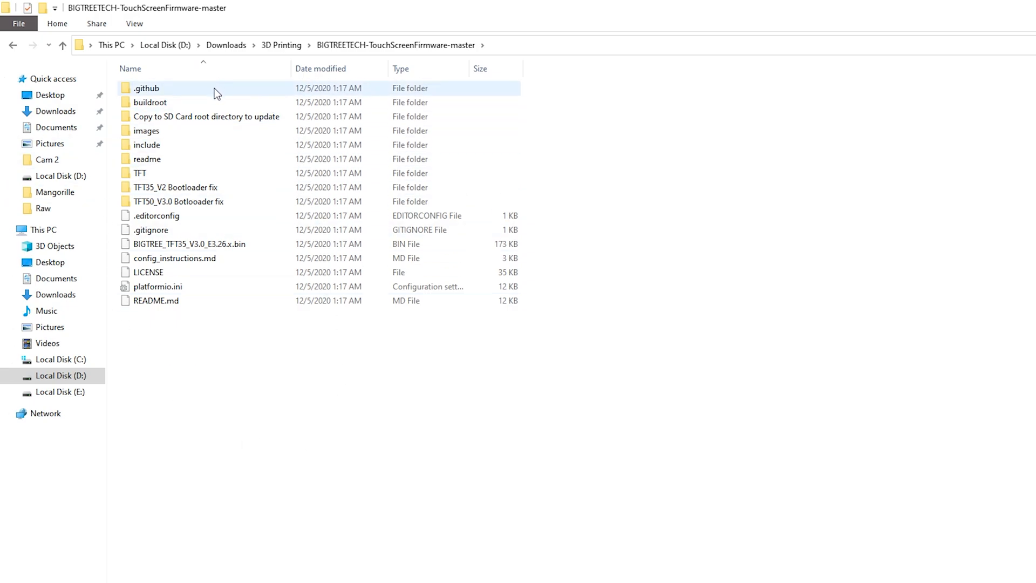
left_click(159, 286)
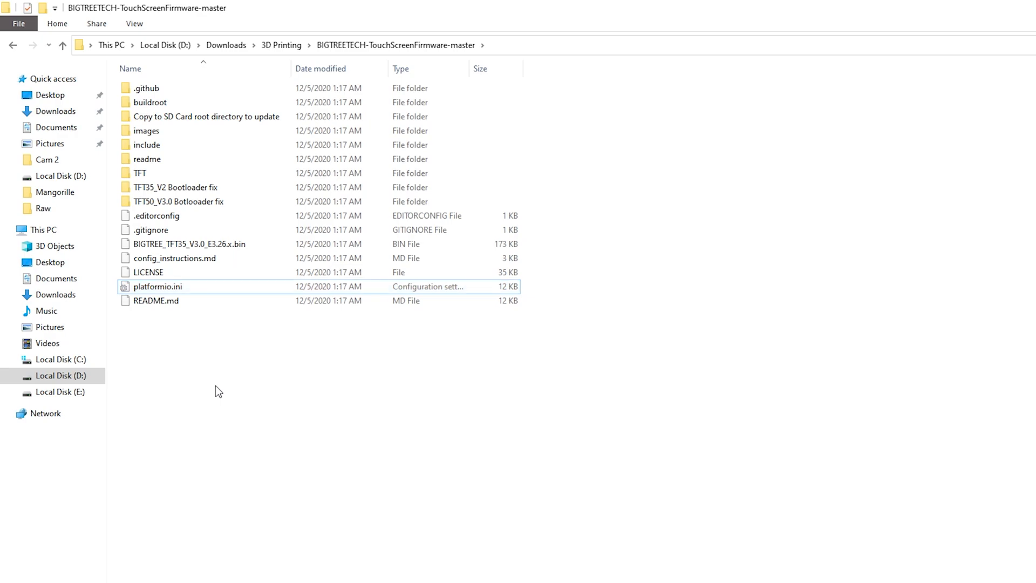
mouse_move(430, 45)
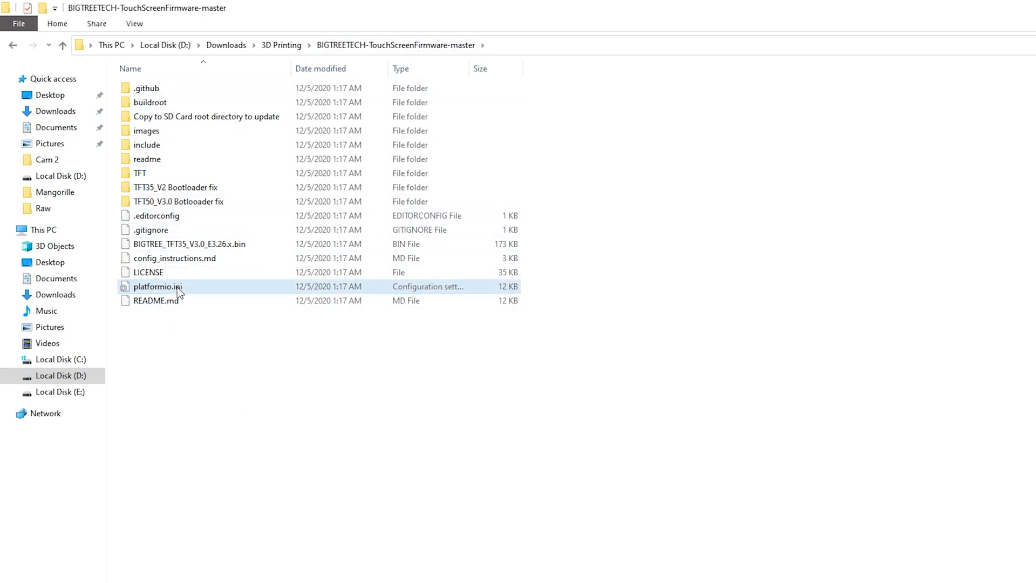
mouse_move(171, 291)
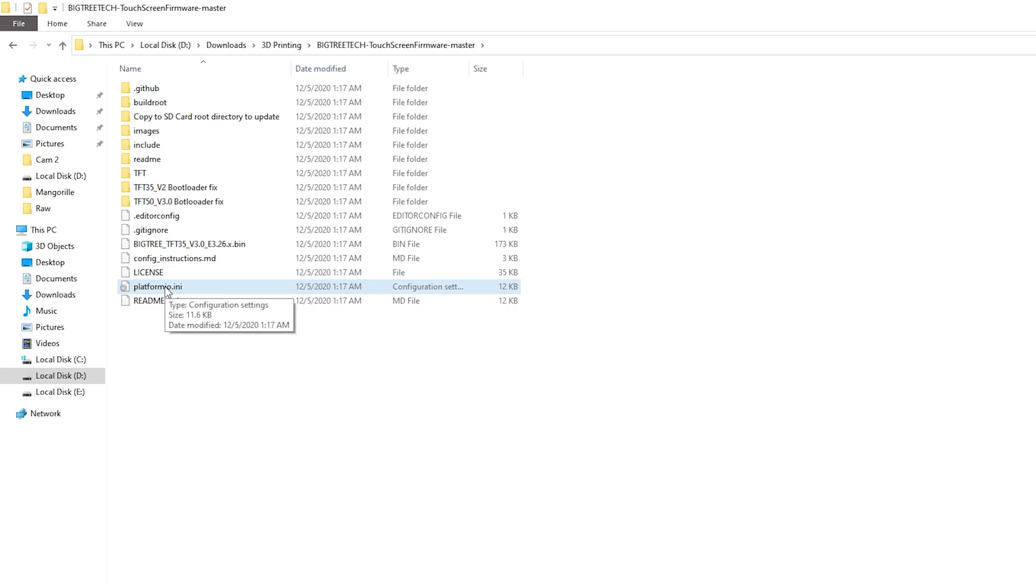
mouse_move(192, 301)
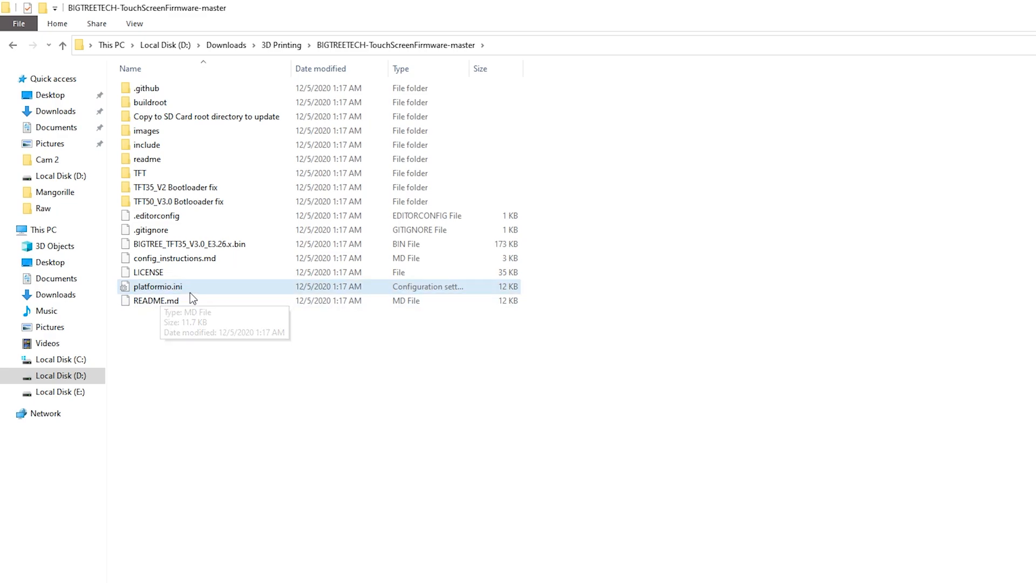
mouse_move(201, 350)
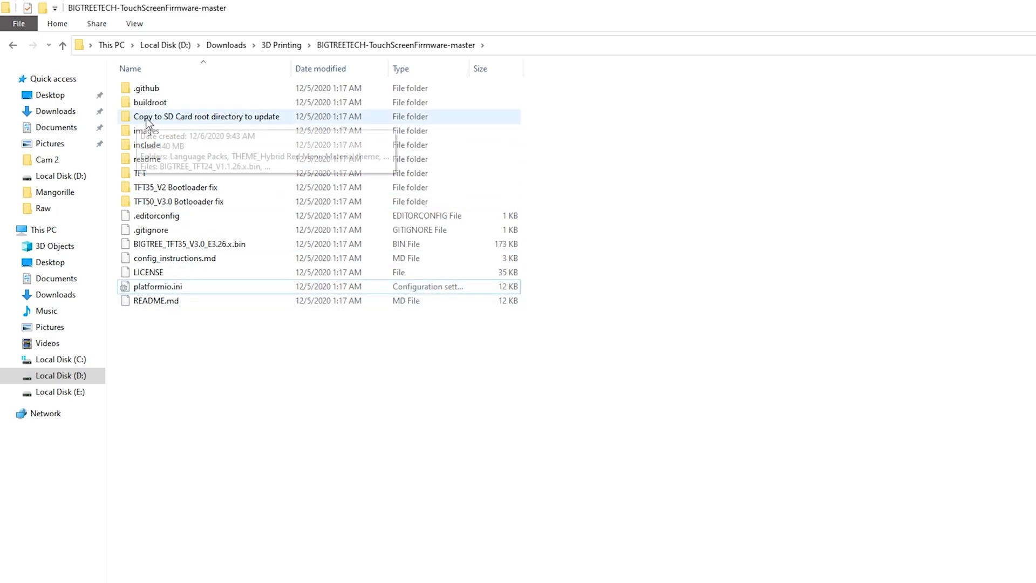
- Create a New folder in the SD card update folder; move config.ini and the TFT35 E3 bin into it
double_click(207, 117)
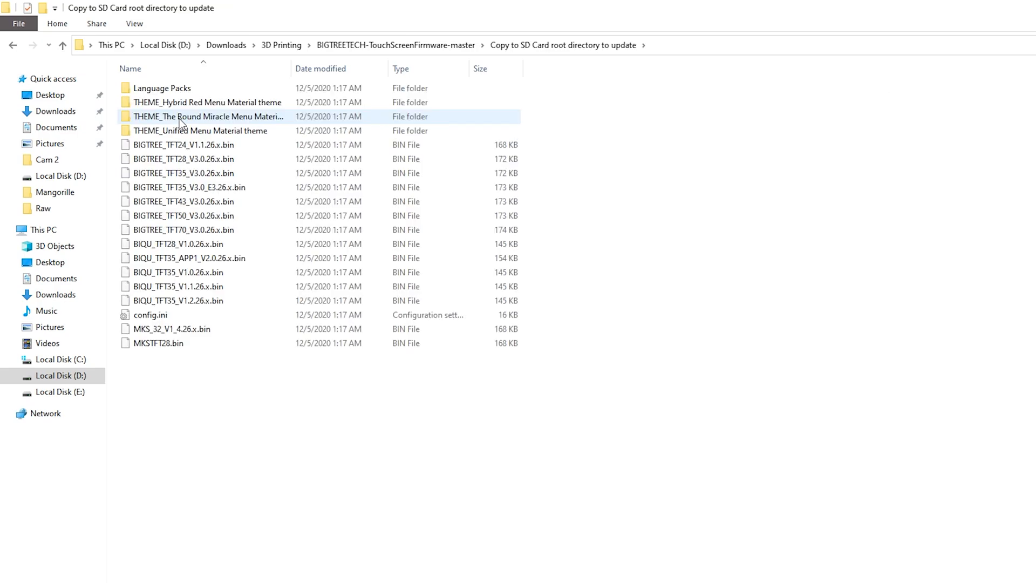
left_click(183, 174)
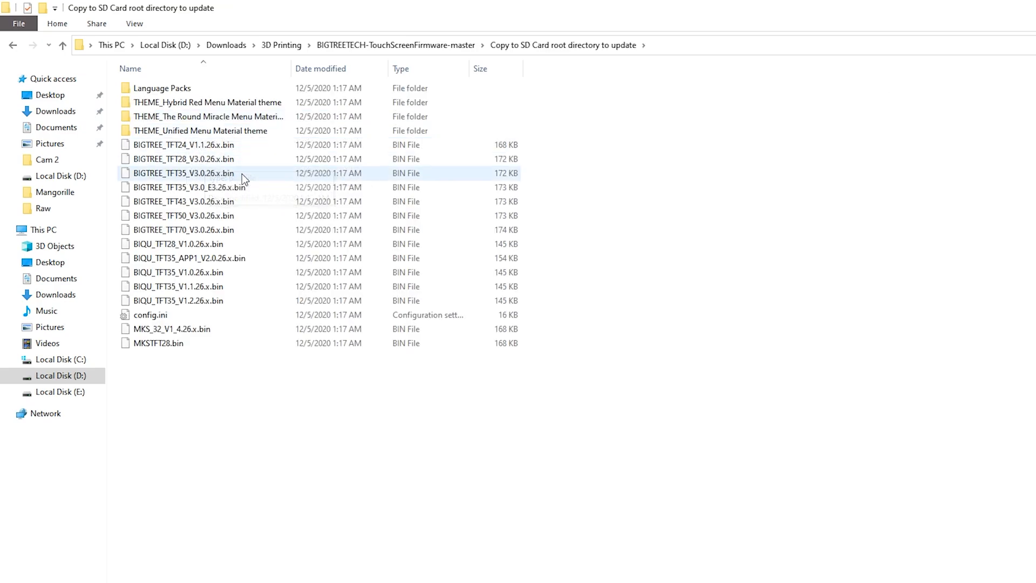
left_click(198, 187)
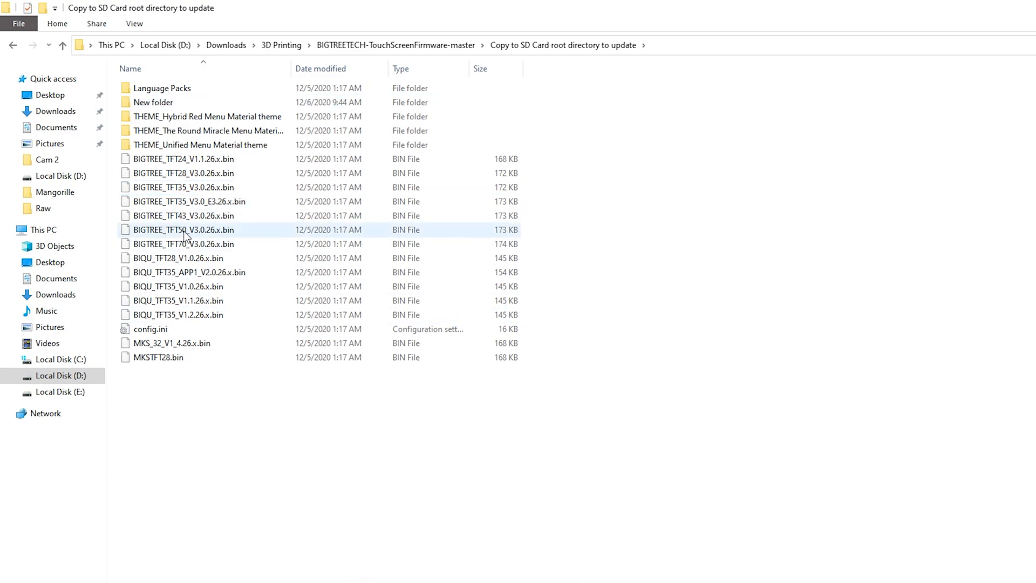
left_click(189, 201)
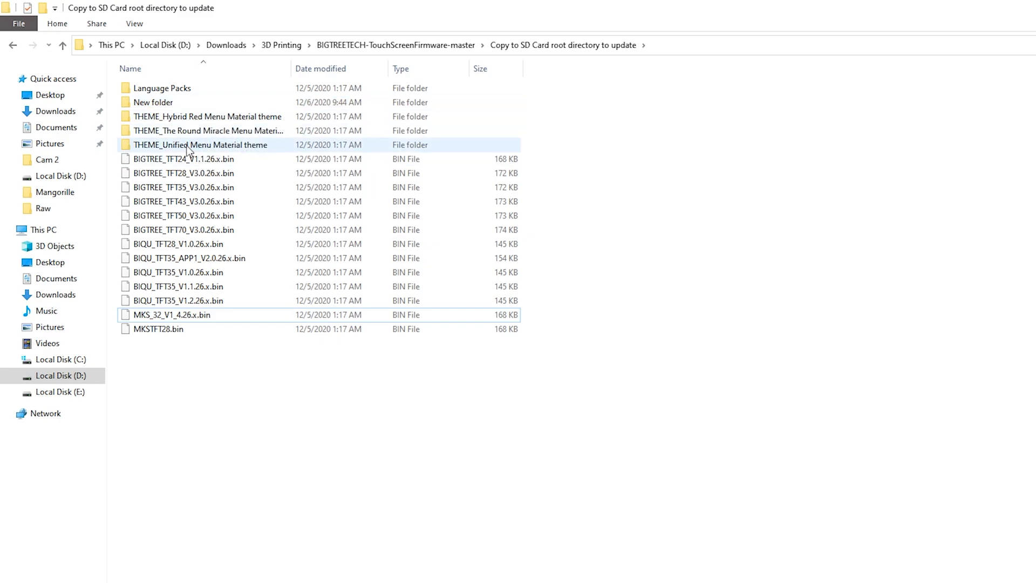
mouse_move(222, 152)
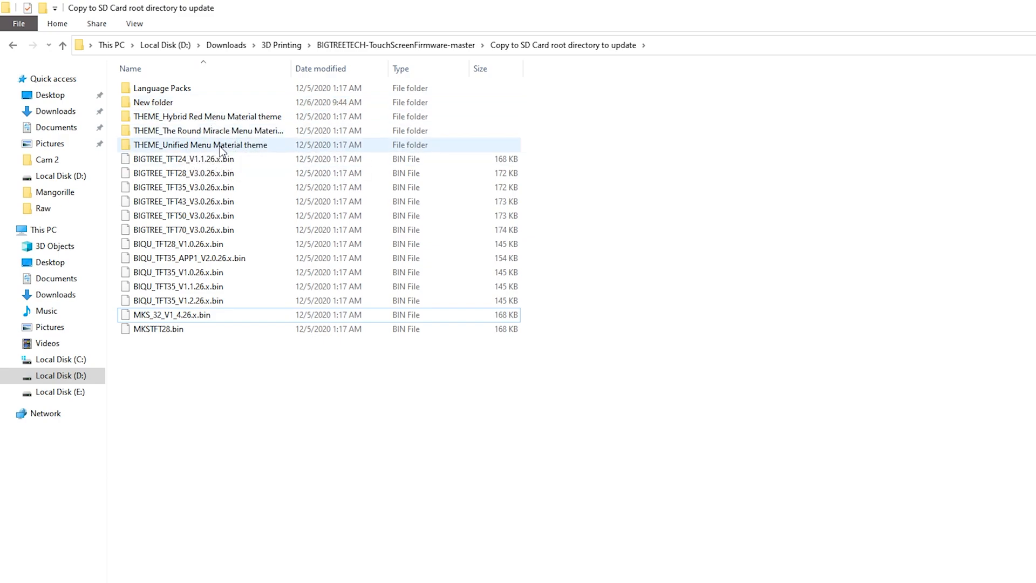
mouse_move(201, 144)
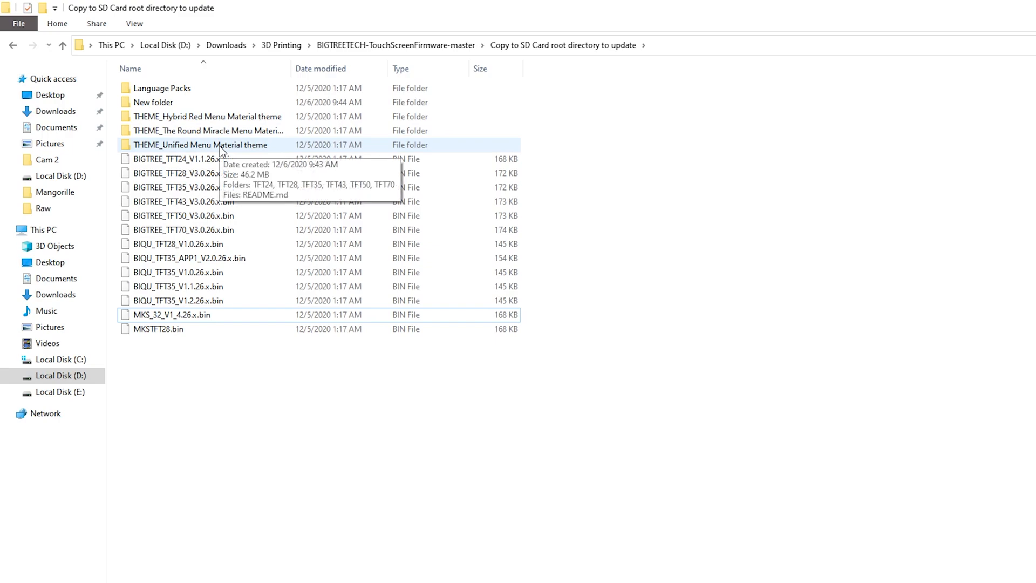
mouse_move(210, 152)
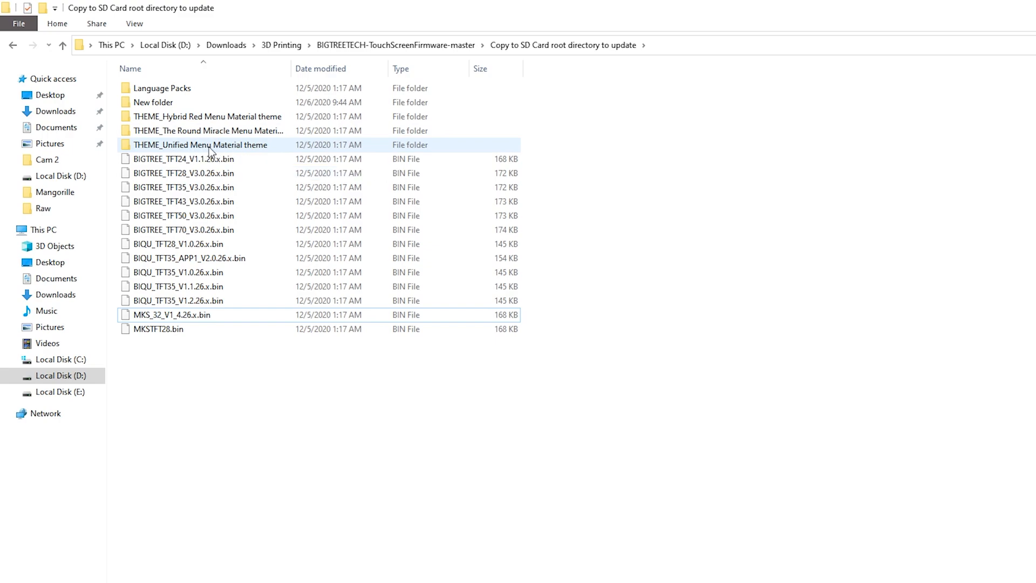
- Preview the Unified Menu Material theme's TFT35 icon images
double_click(201, 144)
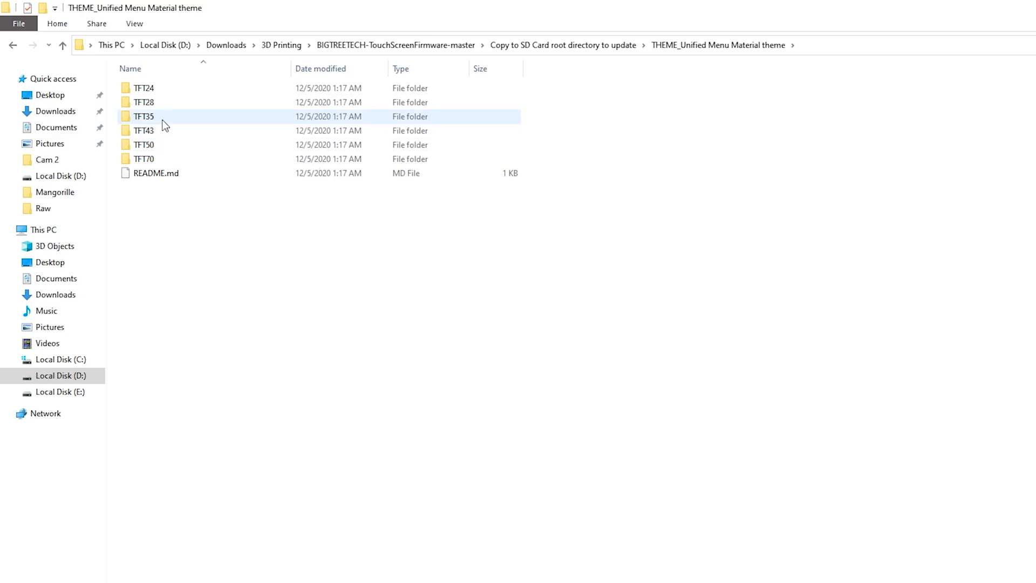
double_click(143, 117)
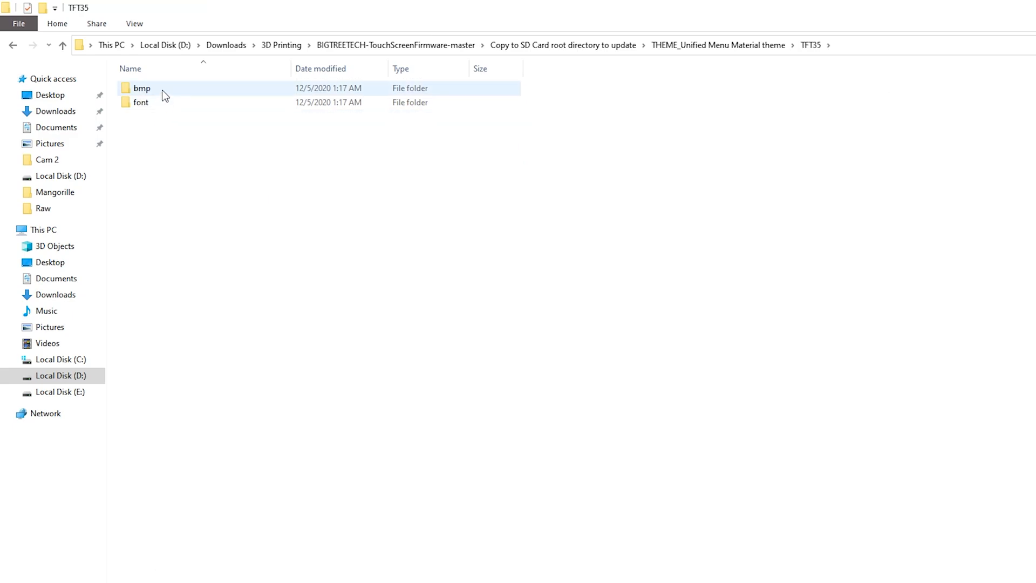
double_click(142, 88)
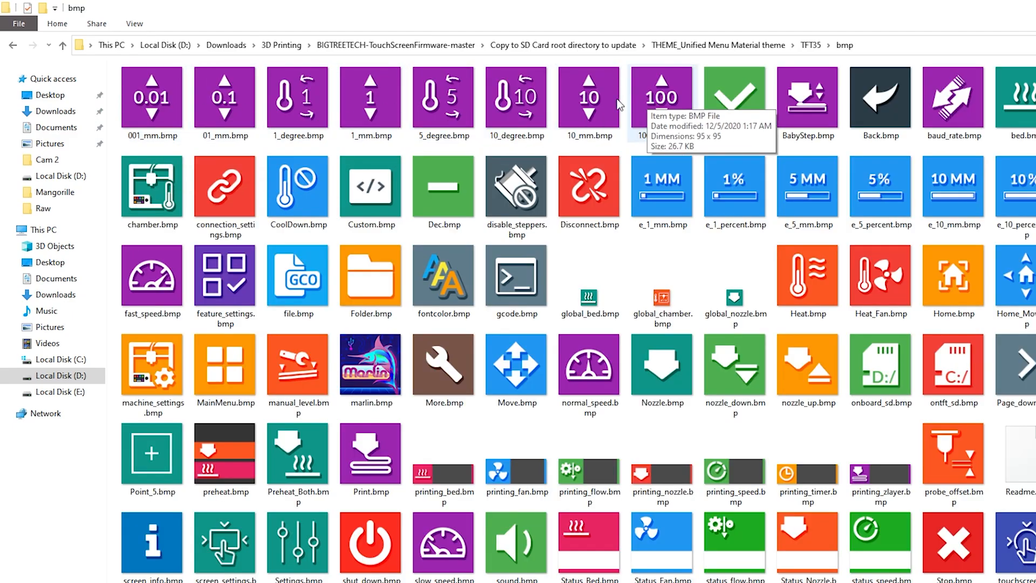
left_click(12, 45)
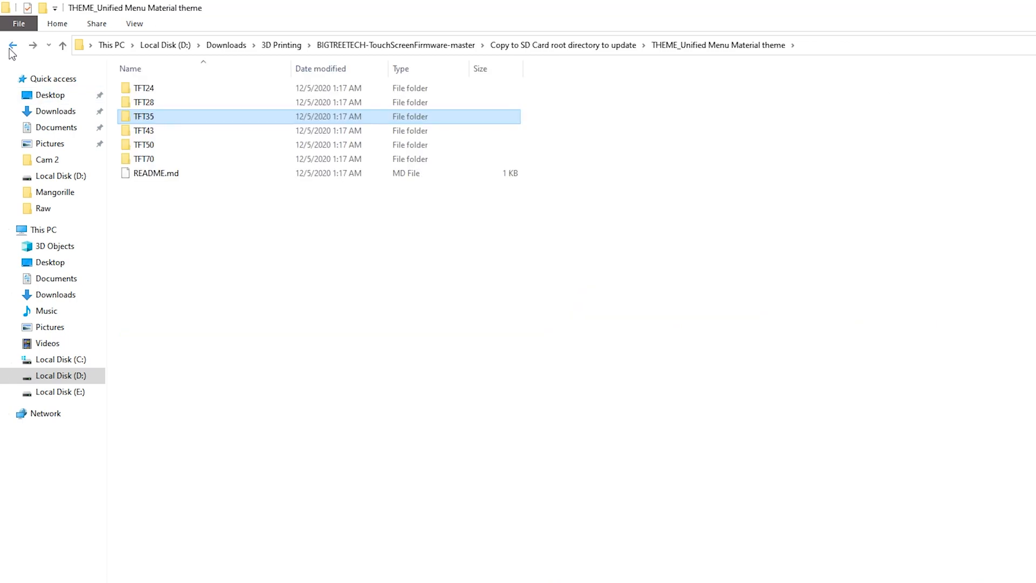
- Preview Round Miracle and Hybrid Red TFT35 icons, ending in Hybrid Red's TFT35 folder
left_click(12, 45)
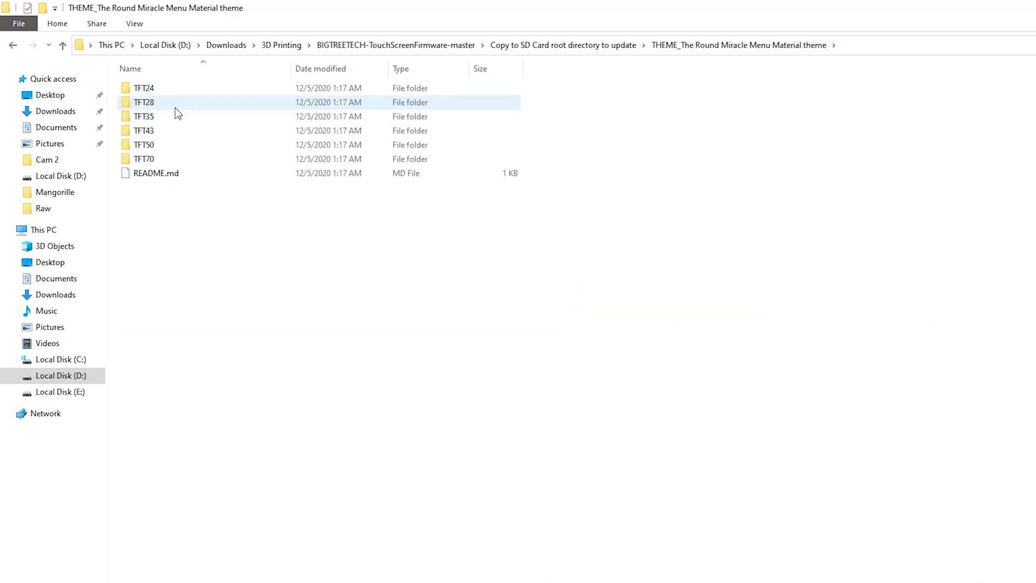
double_click(144, 115)
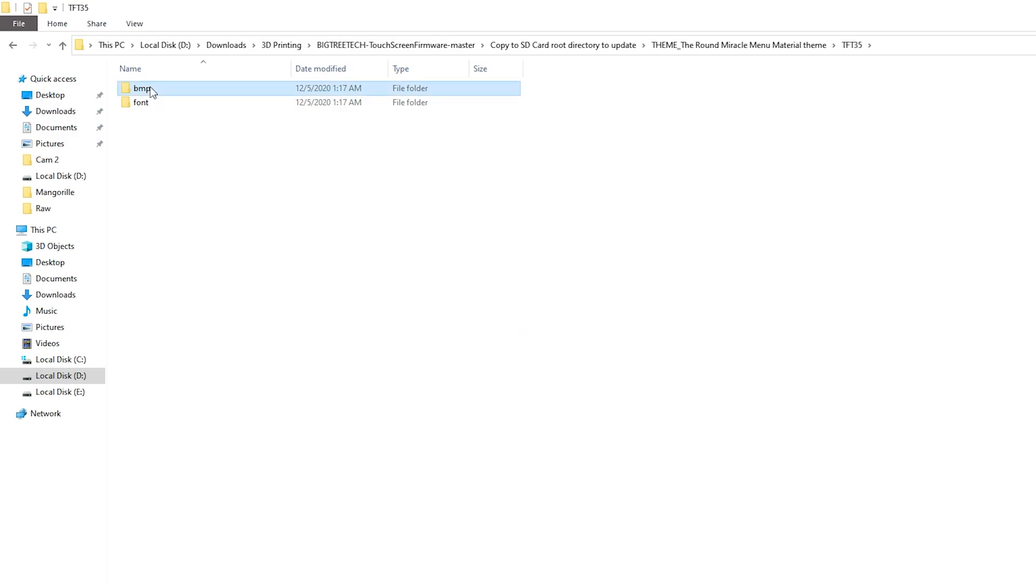
double_click(142, 88)
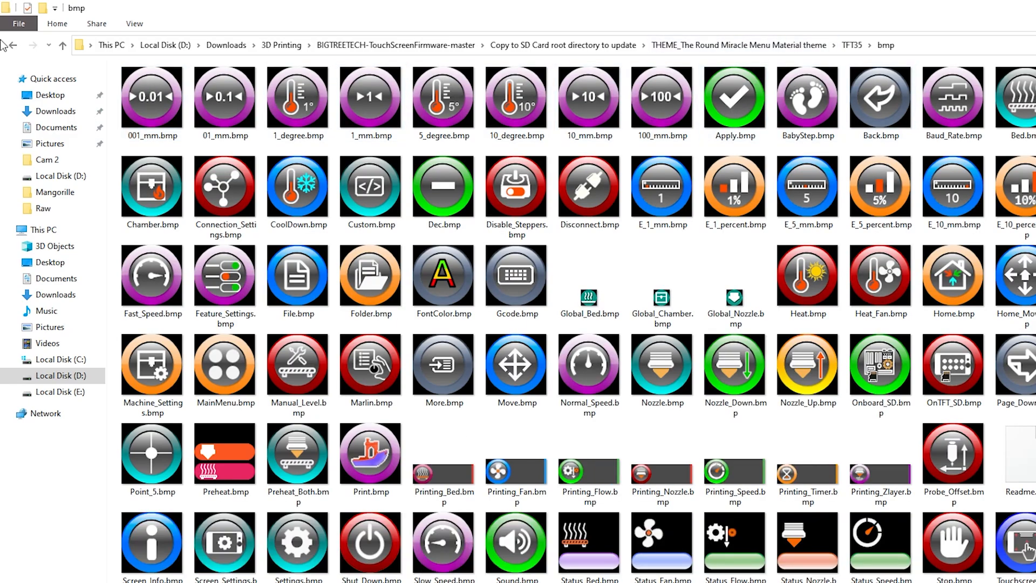
left_click(12, 45)
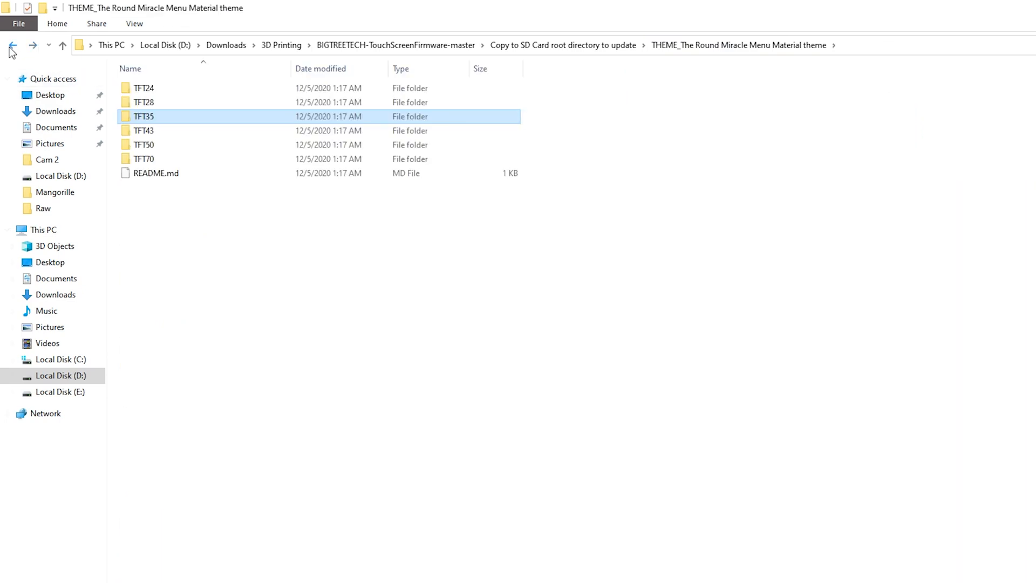
left_click(12, 45)
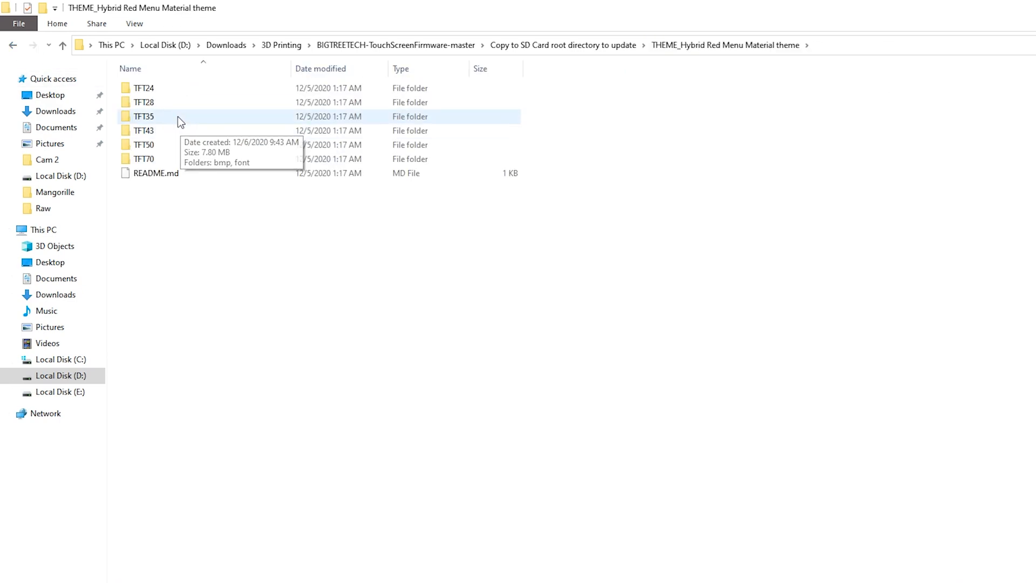
double_click(143, 117)
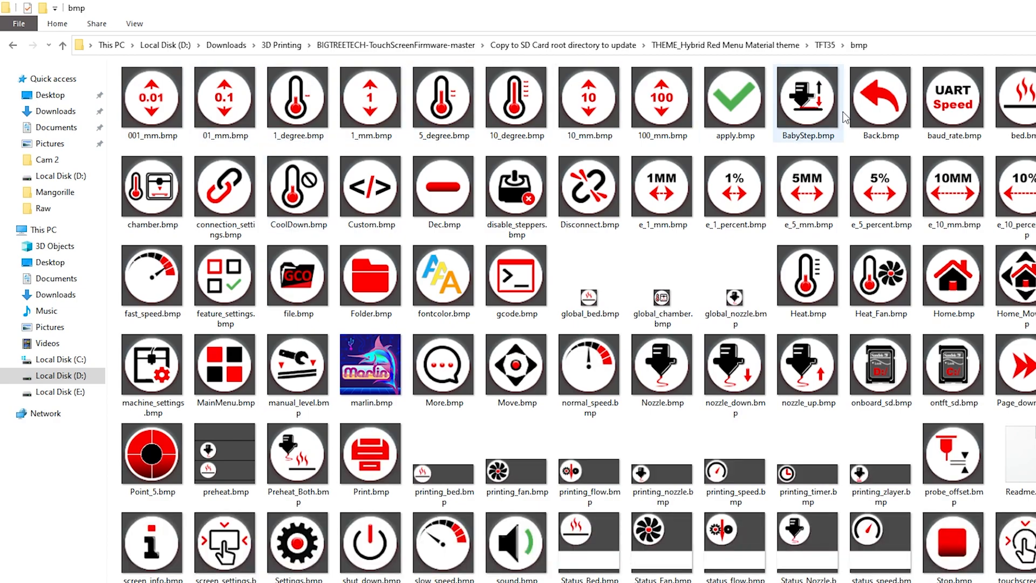
left_click(12, 45)
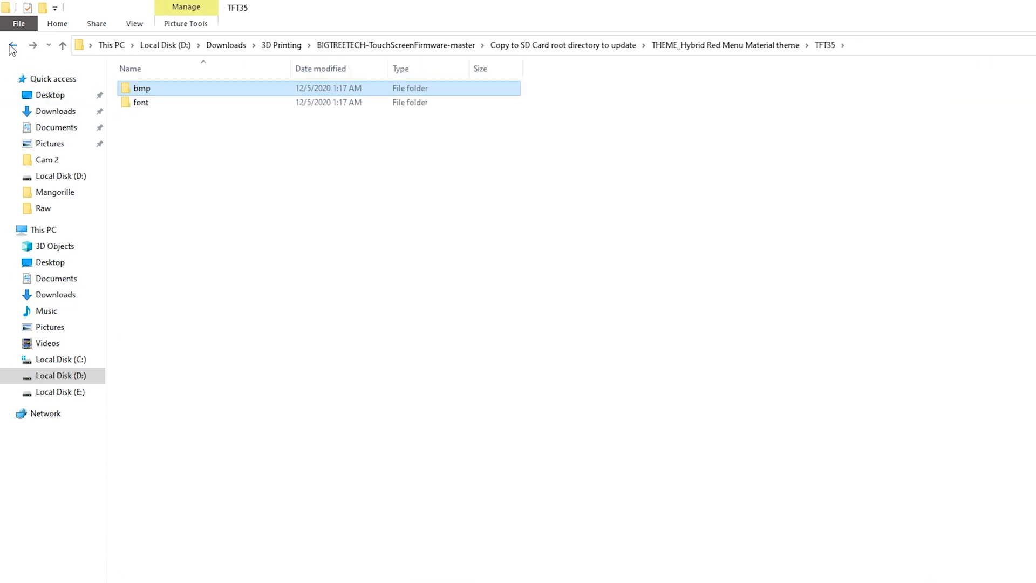
- Return to the SD card update files and open New folder with TFT35, the bin and config.ini
left_click(12, 45)
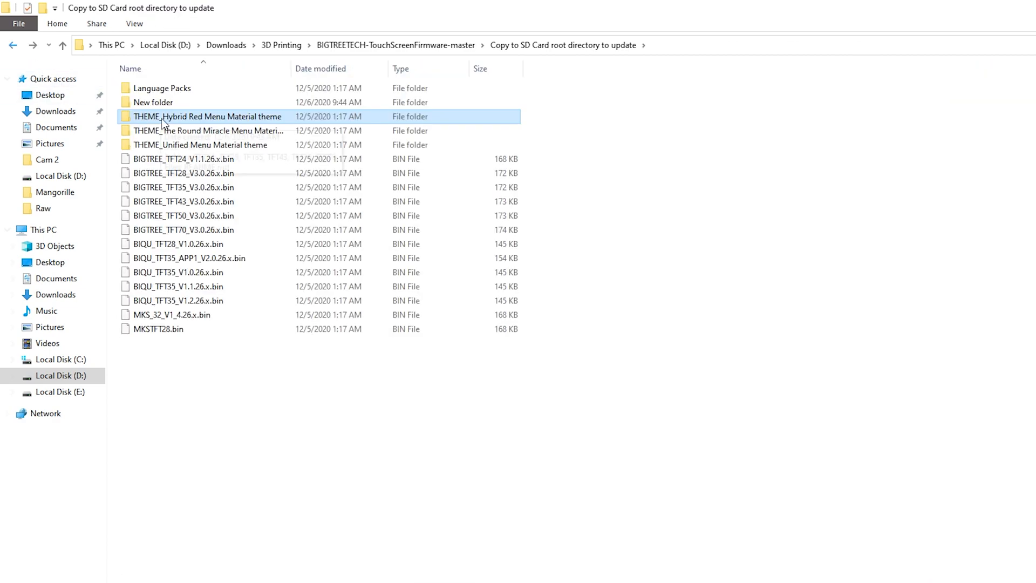
double_click(204, 144)
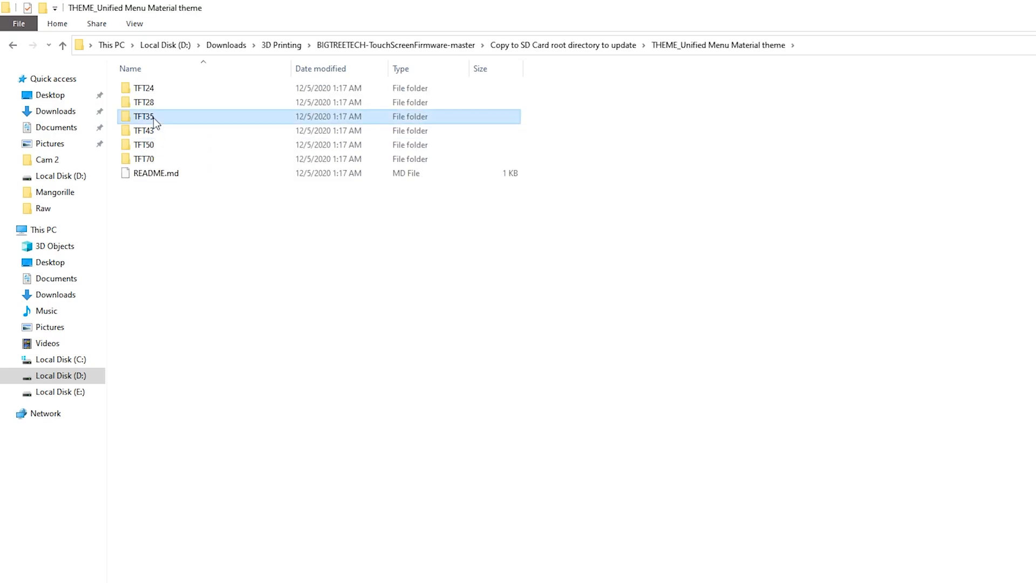
mouse_move(277, 111)
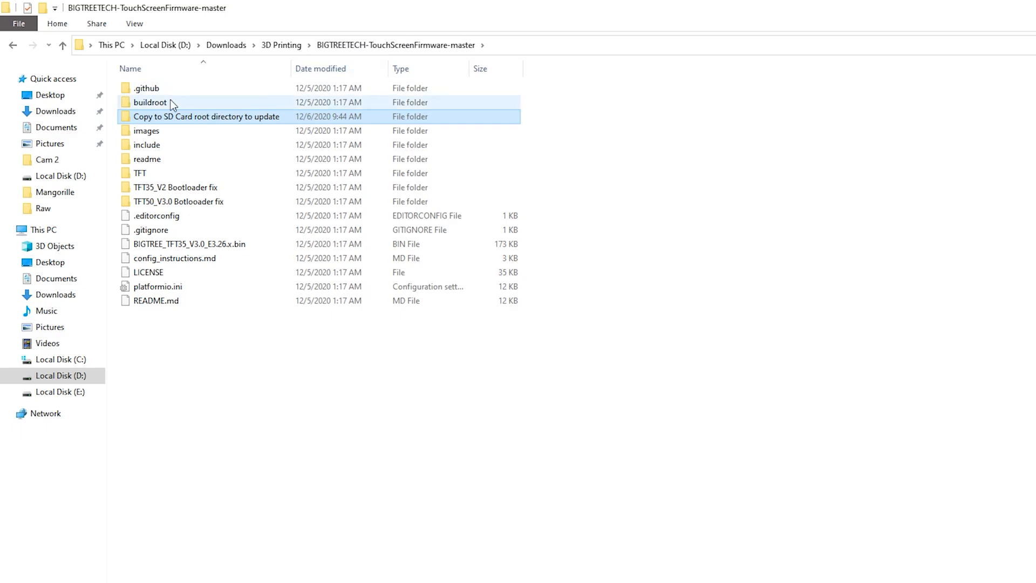
double_click(207, 116)
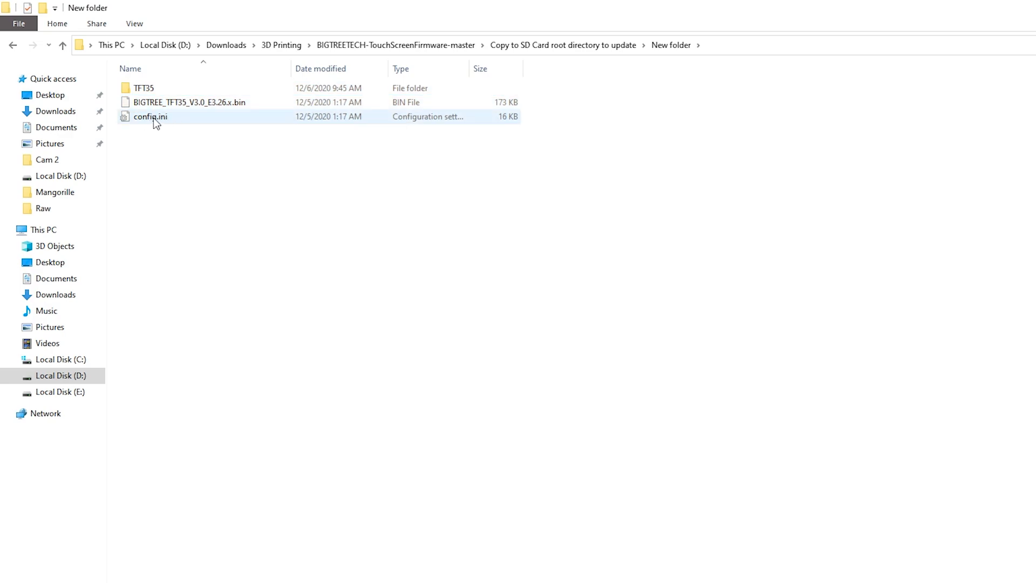
- Open config.ini in Notepad and read the start of the General Settings section
double_click(150, 117)
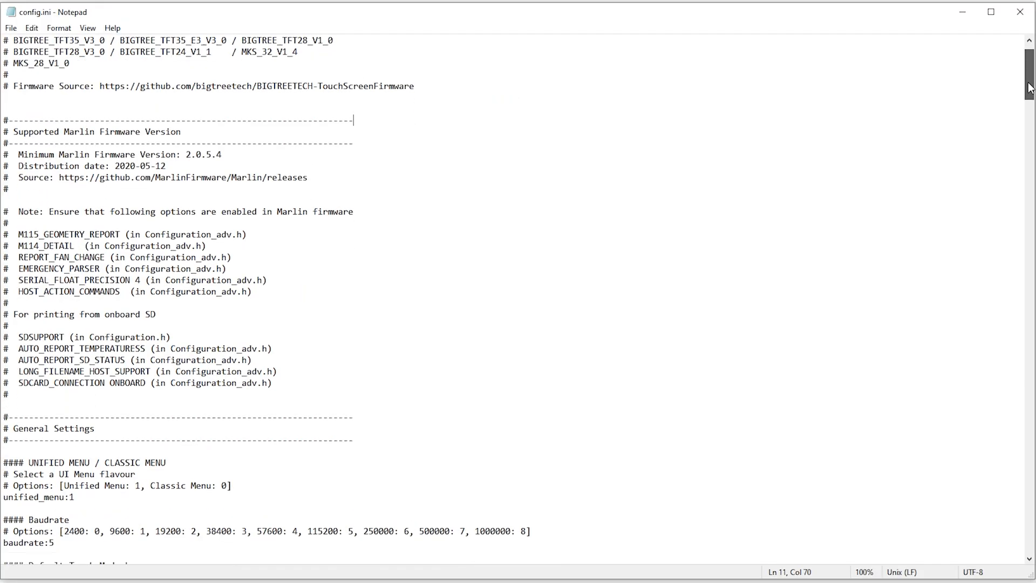
scroll("down", 3)
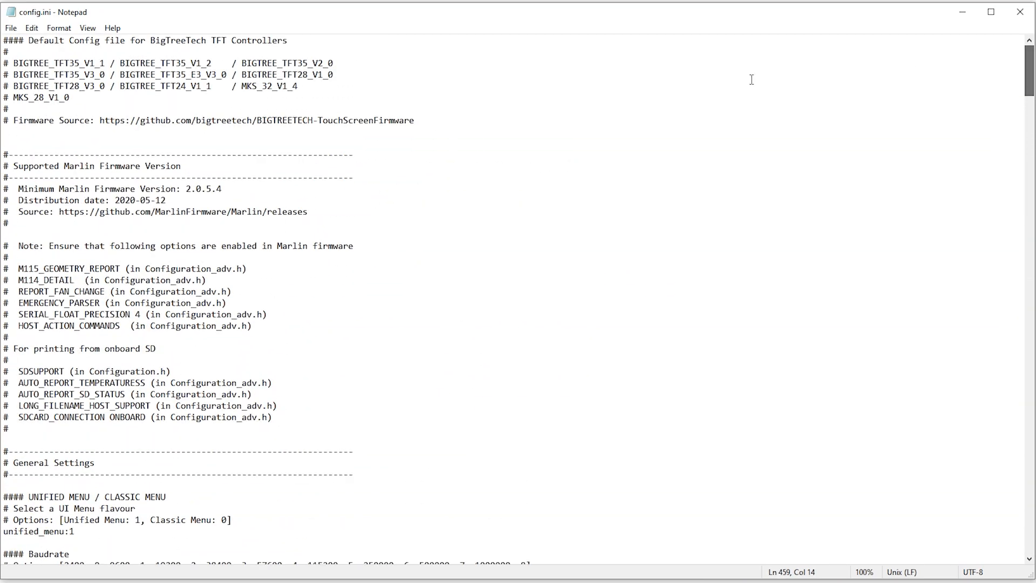
mouse_move(136, 303)
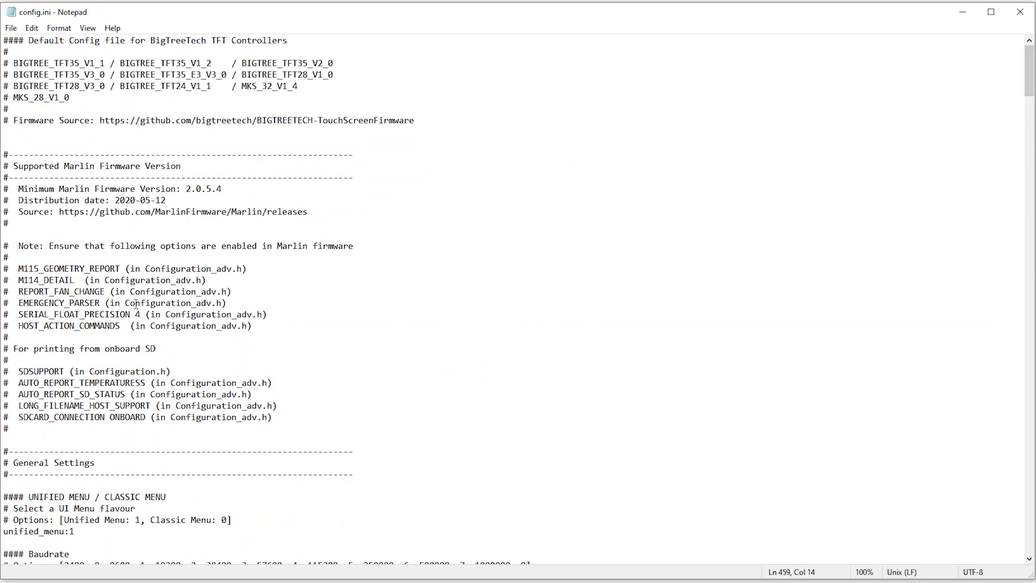
scroll("down", 3)
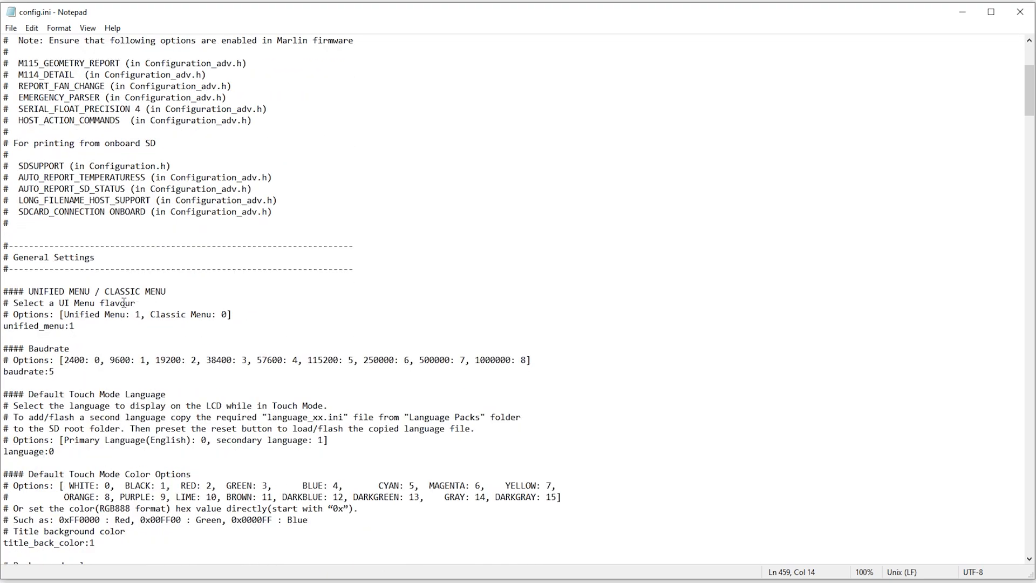
mouse_move(66, 400)
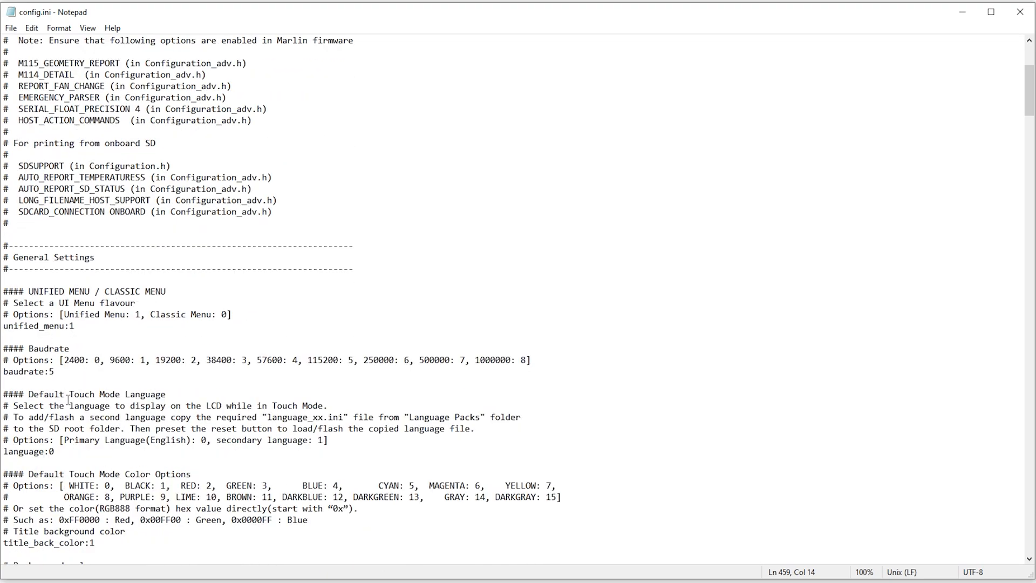
- Select the persistent_info value and read the remaining general settings
double_click(81, 394)
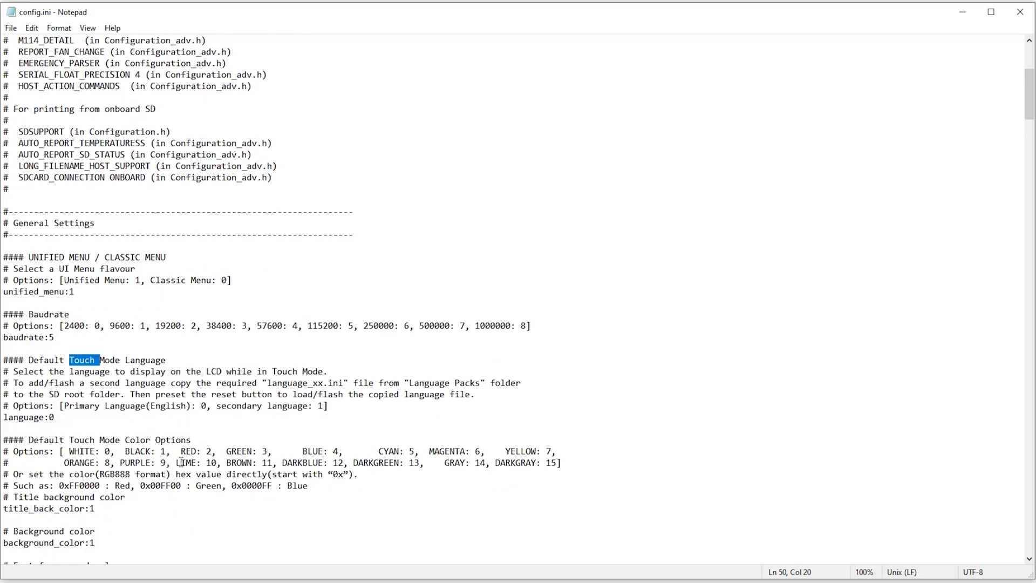
scroll("down", 3)
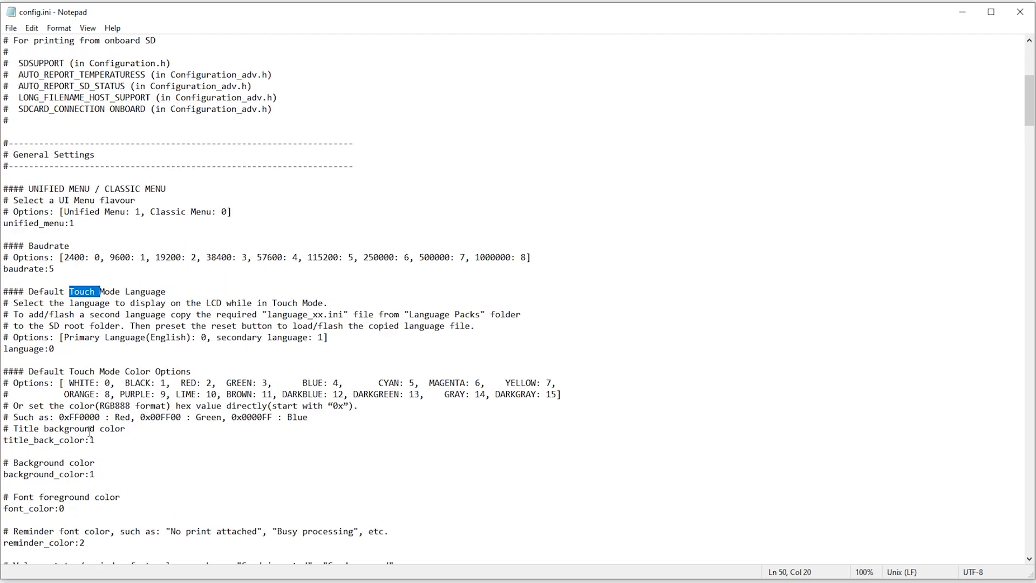
scroll("down", 3)
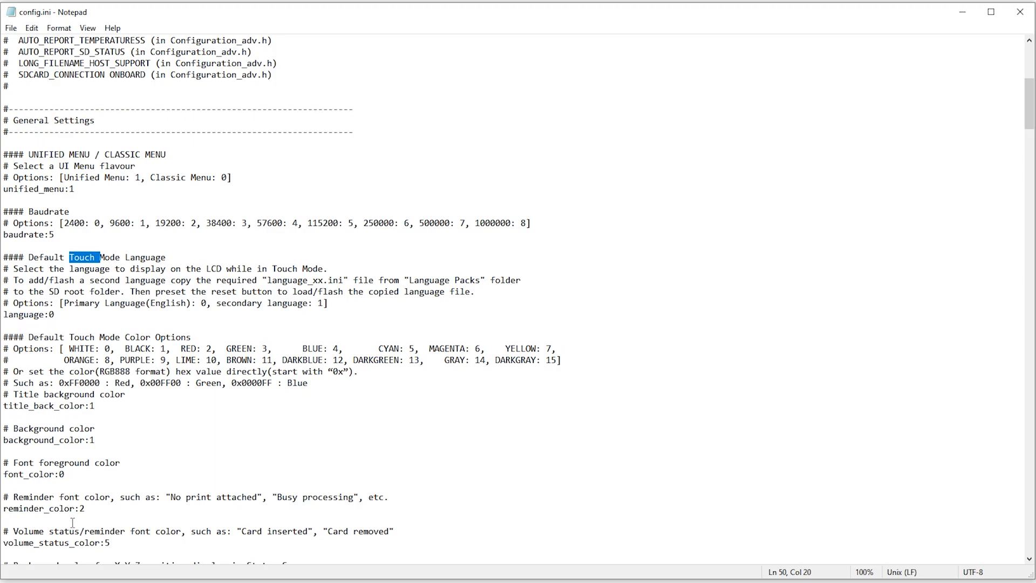
mouse_move(73, 430)
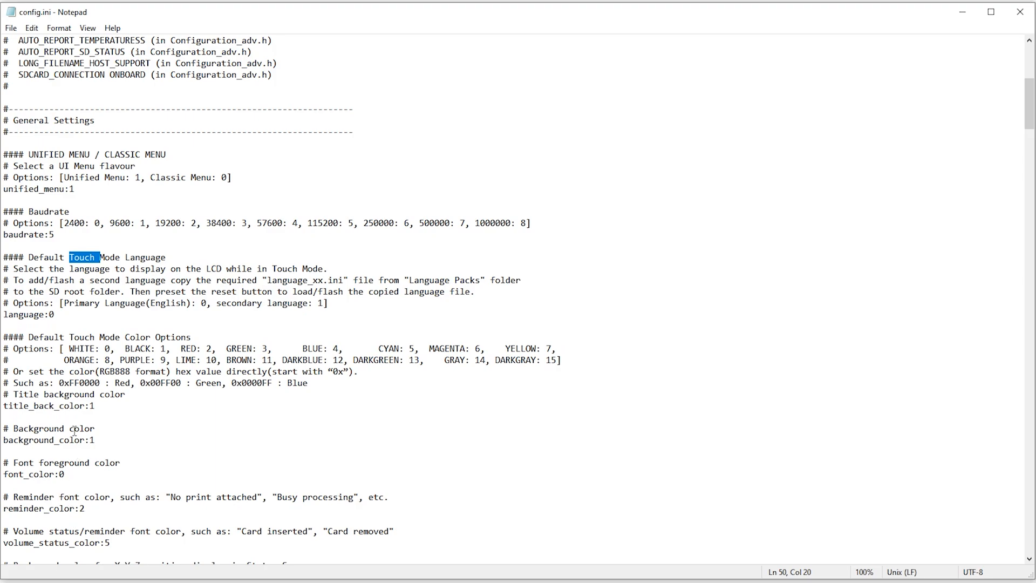
mouse_move(166, 439)
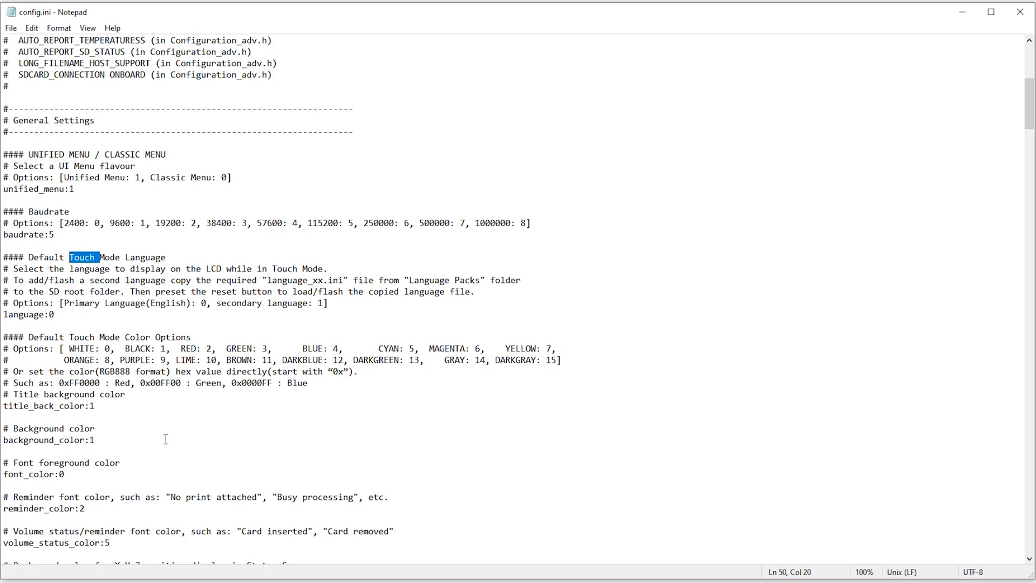
scroll("down", 3)
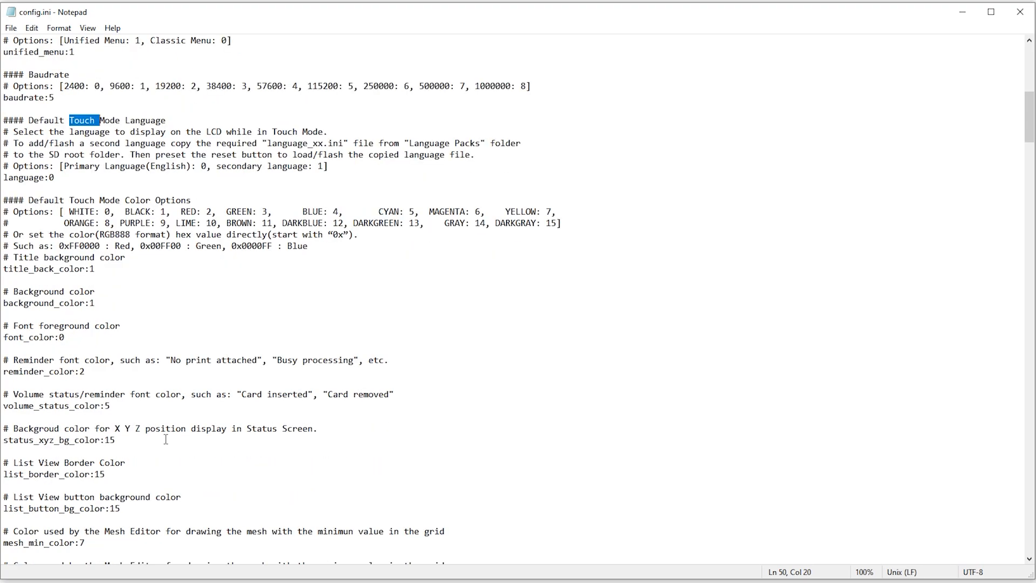
scroll("down", 3)
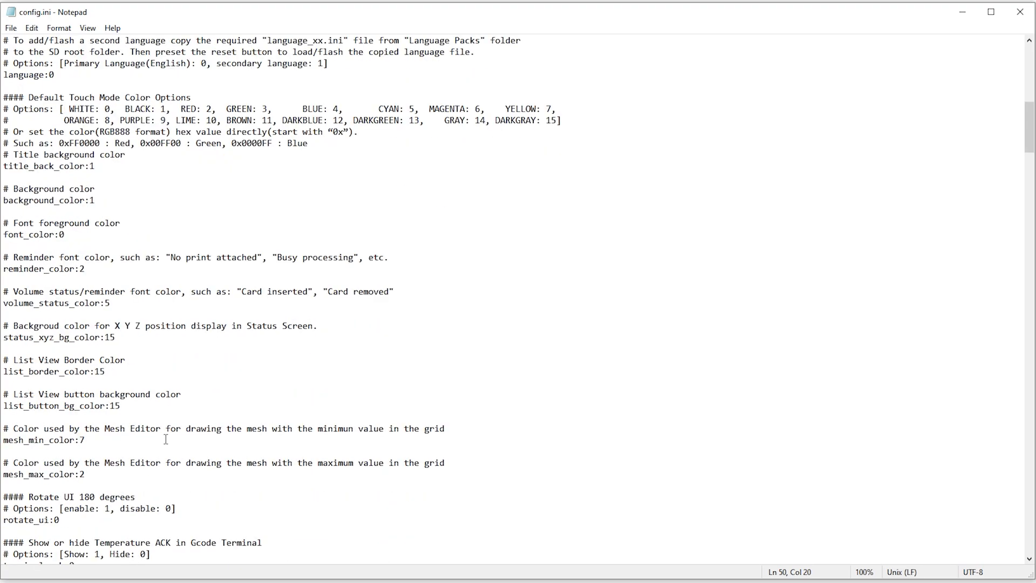
scroll("down", 3)
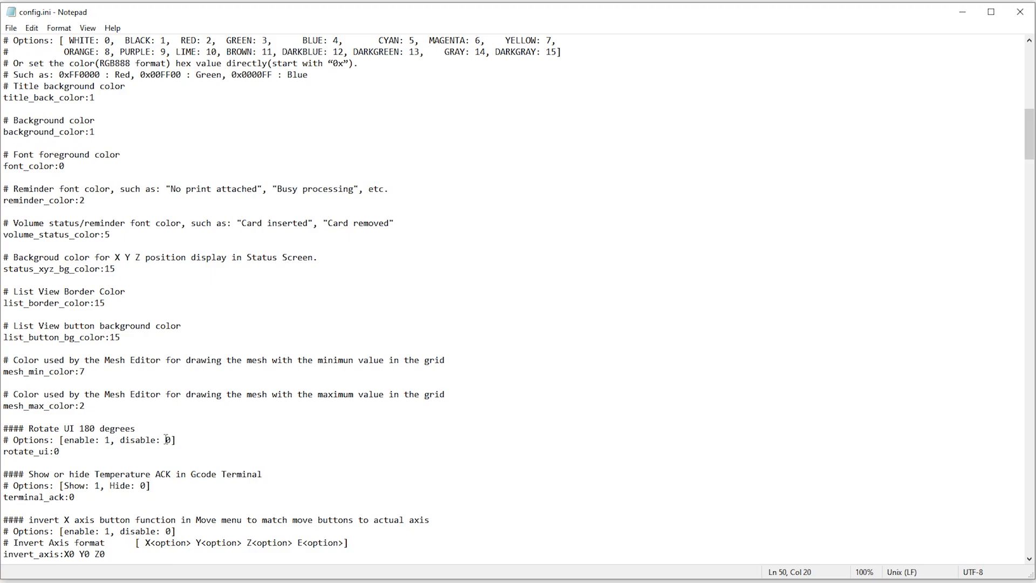
scroll("down", 3)
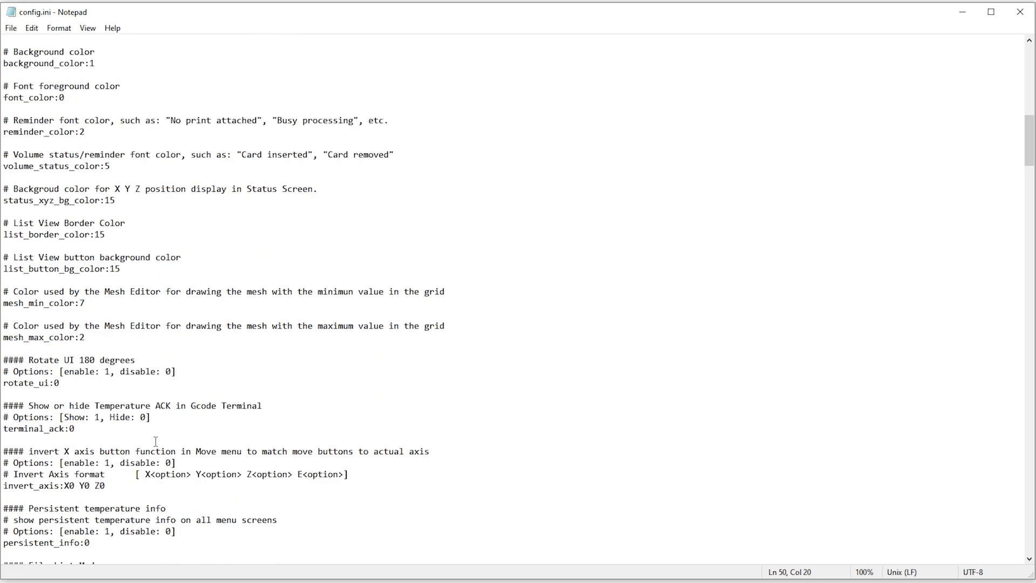
scroll("down", 3)
type("1")
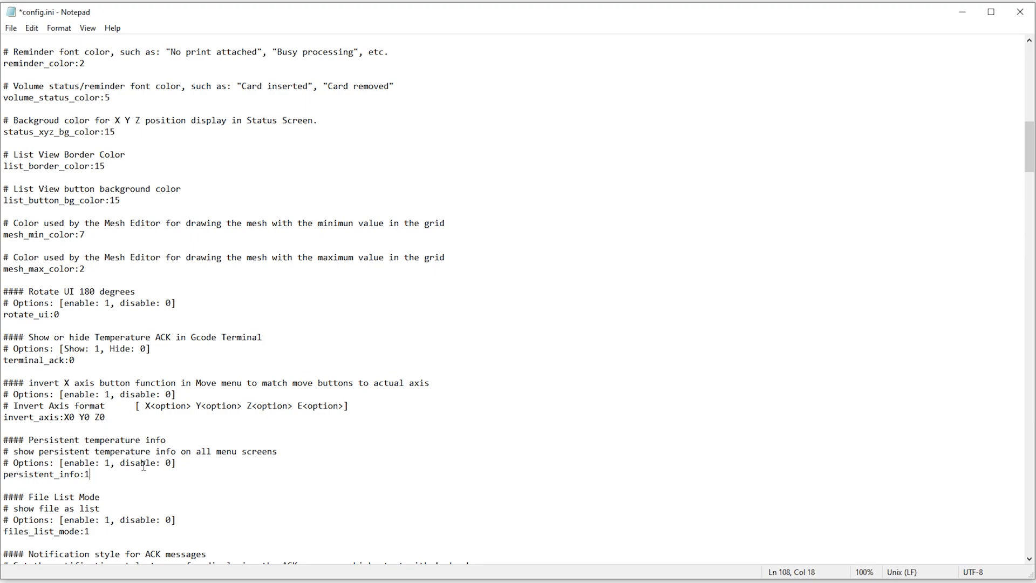
mouse_move(134, 465)
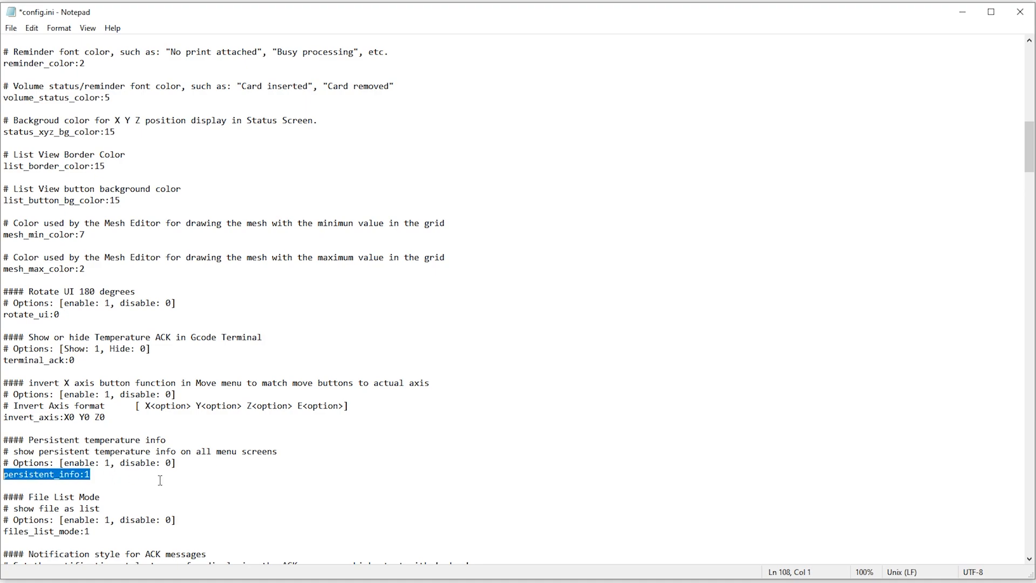
scroll("down", 3)
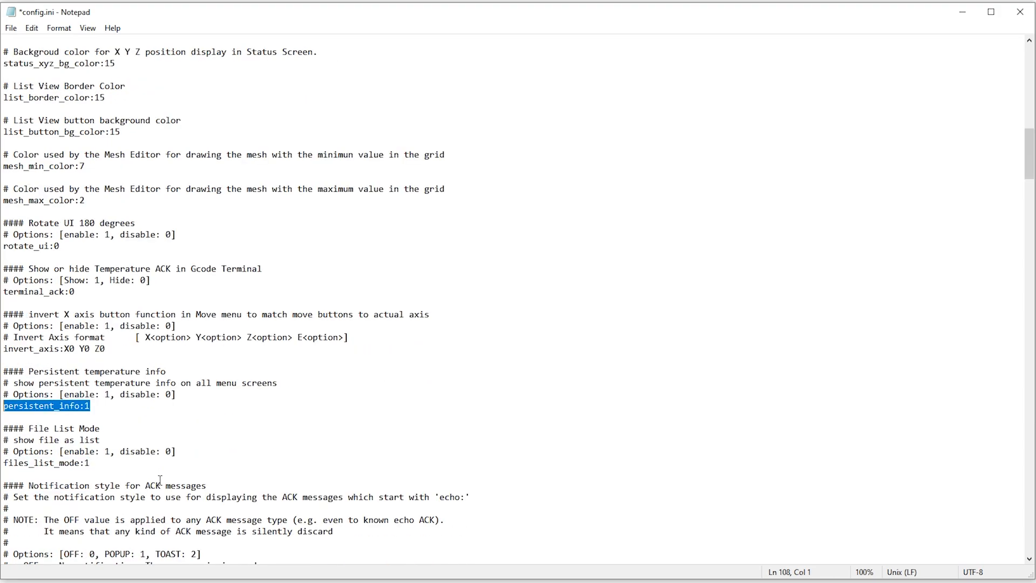
scroll("down", 3)
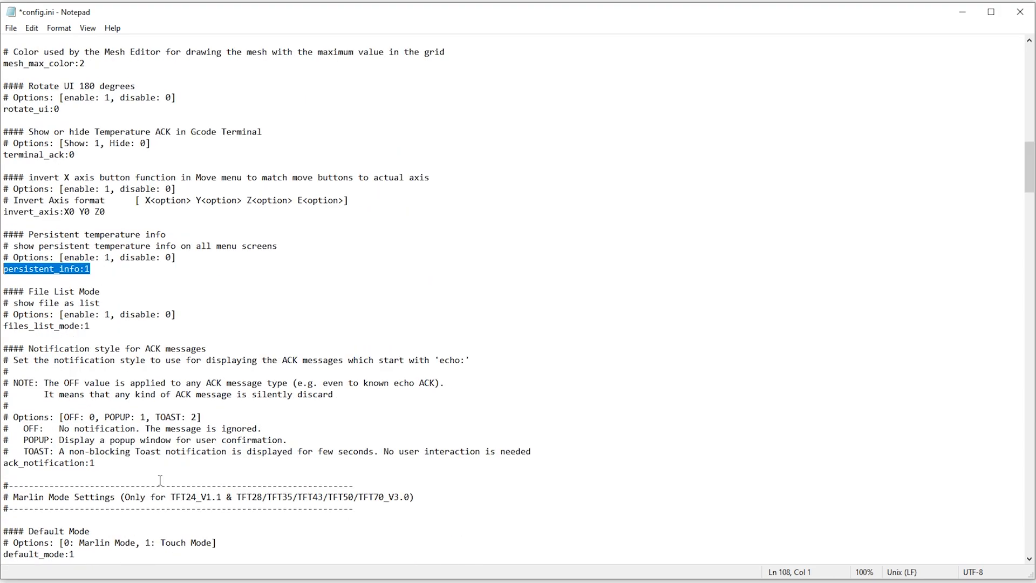
scroll("down", 3)
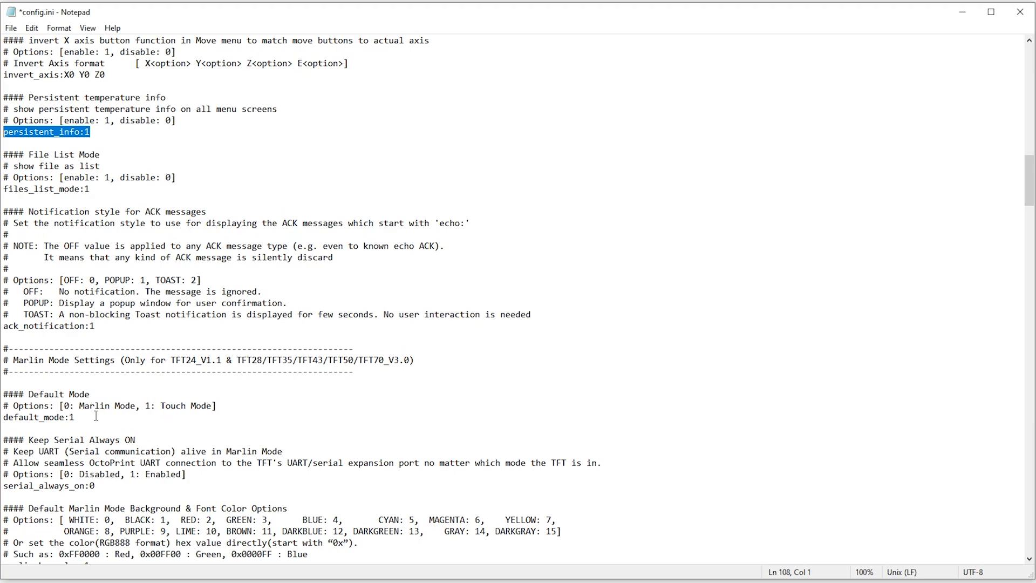
mouse_move(163, 406)
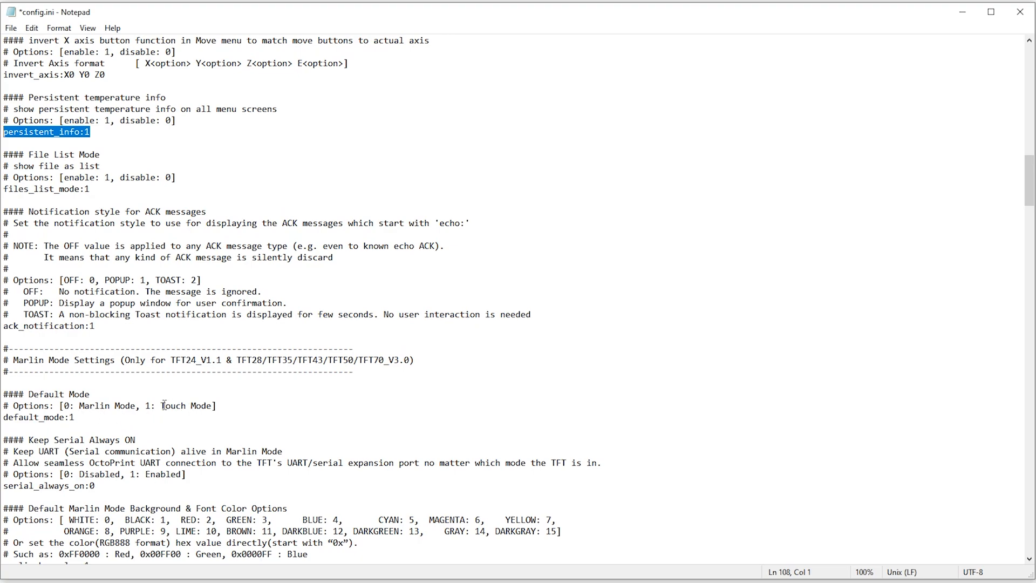
double_click(183, 406)
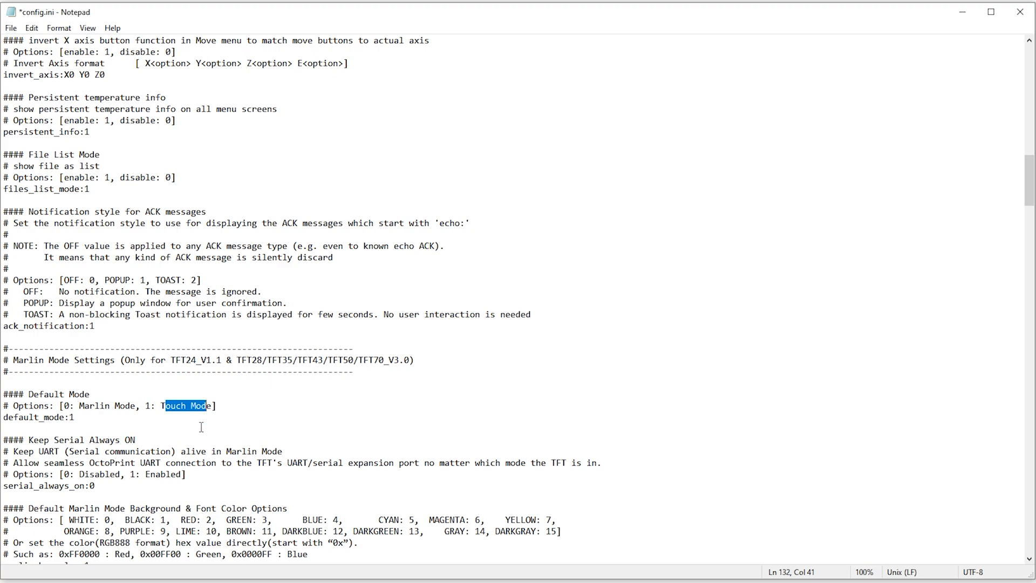
scroll("down", 3)
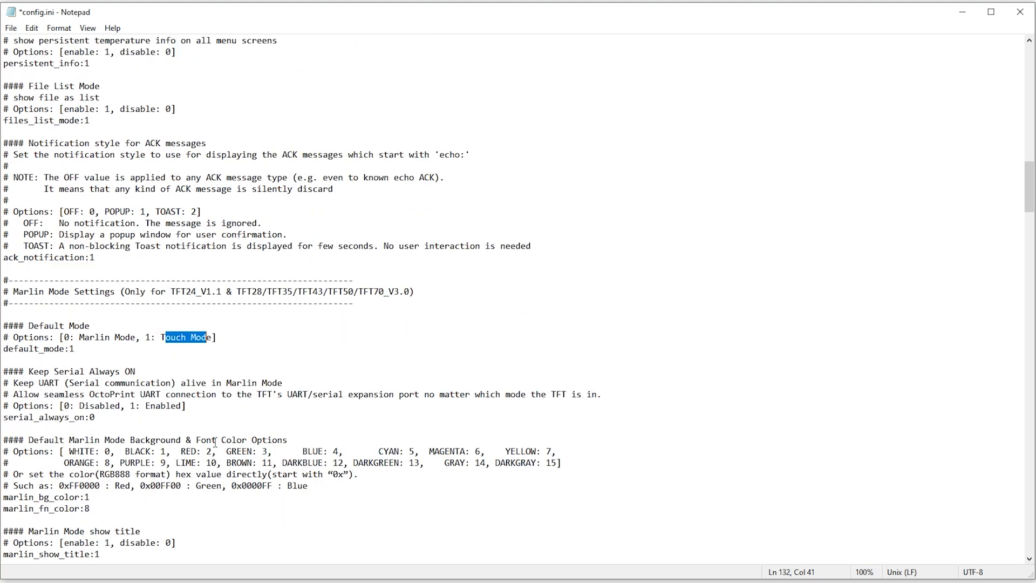
scroll("down", 3)
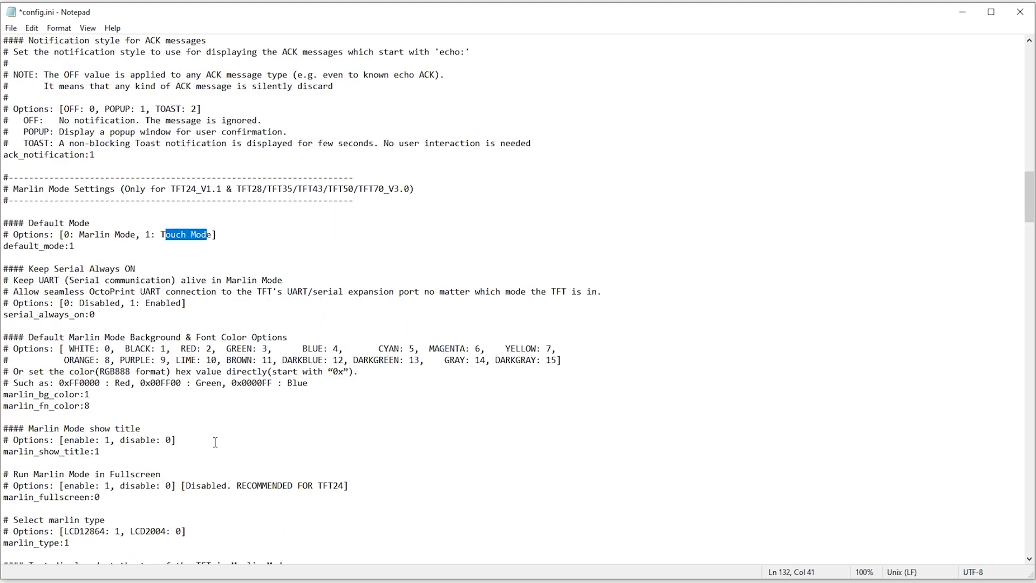
scroll("down", 3)
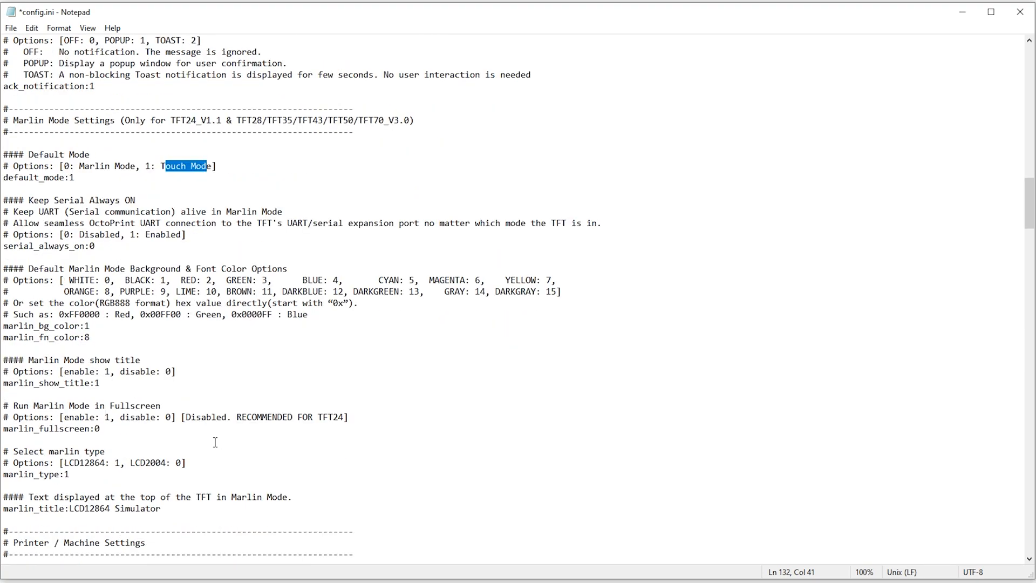
scroll("down", 3)
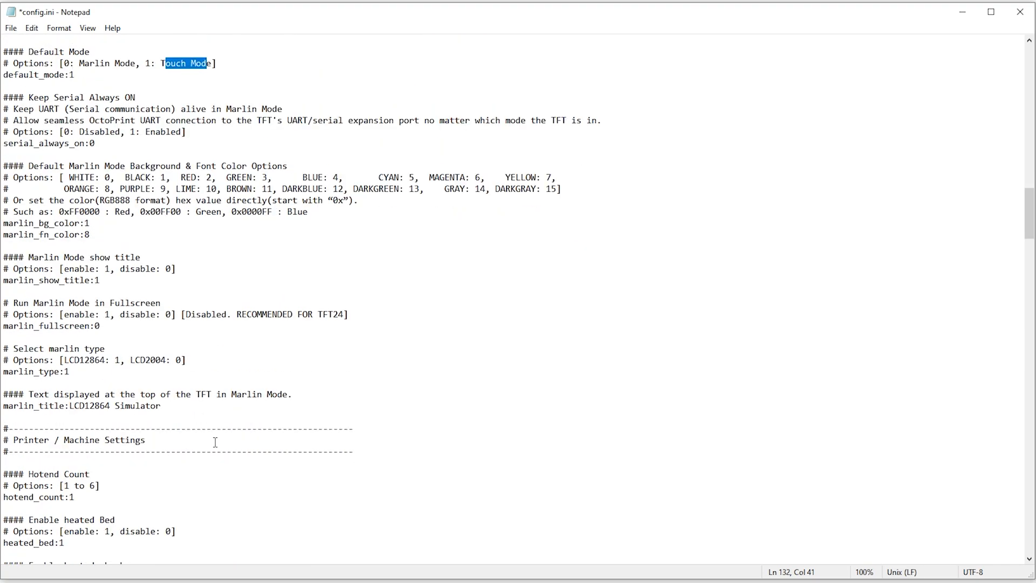
scroll("down", 3)
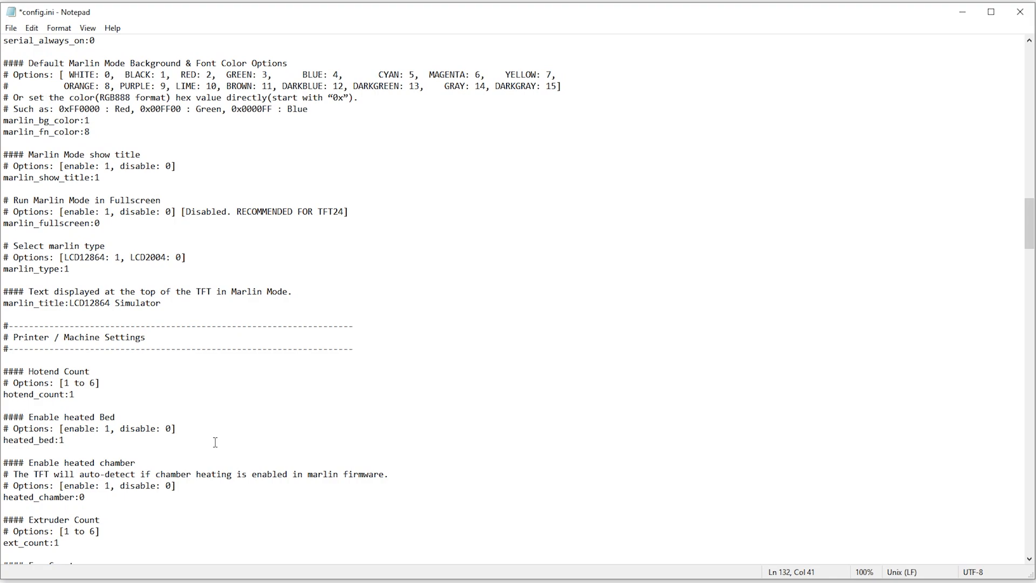
double_click(77, 371)
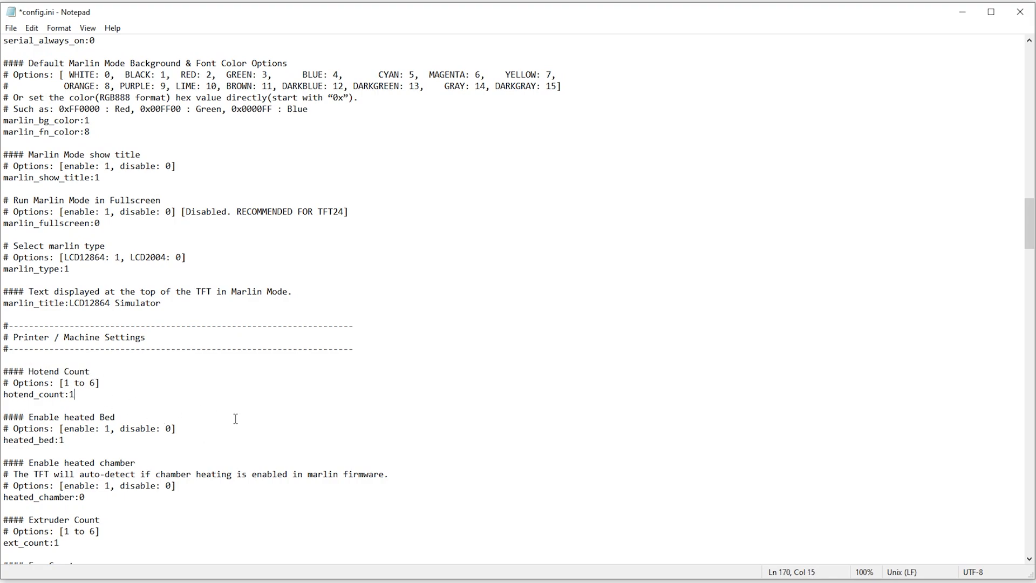
scroll("down", 3)
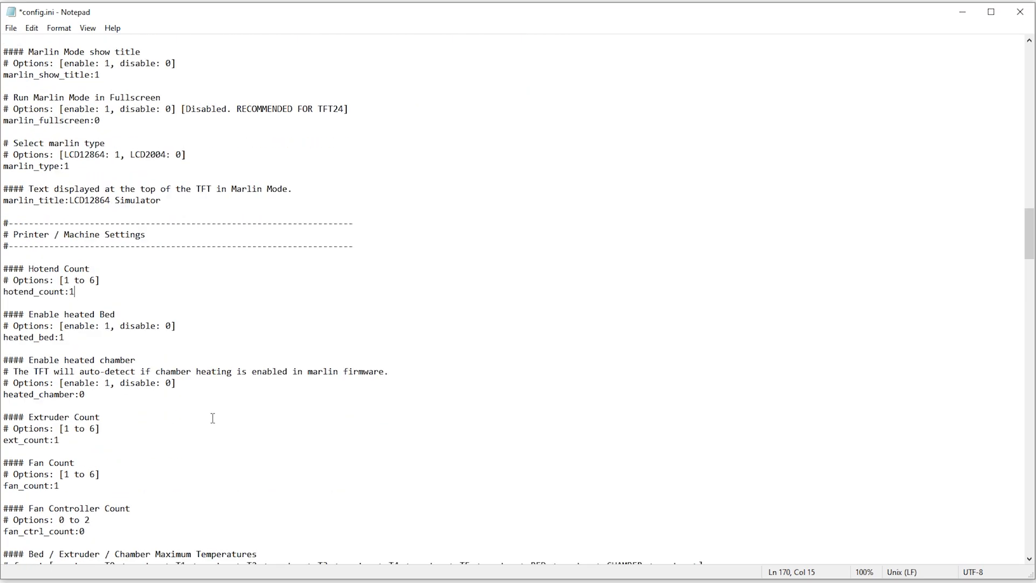
mouse_move(71, 486)
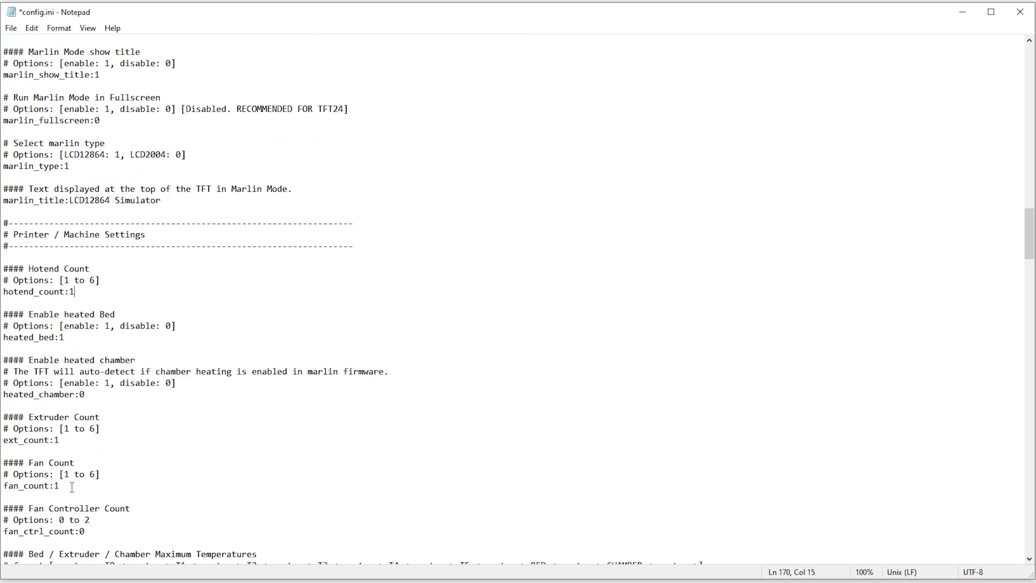
scroll("down", 3)
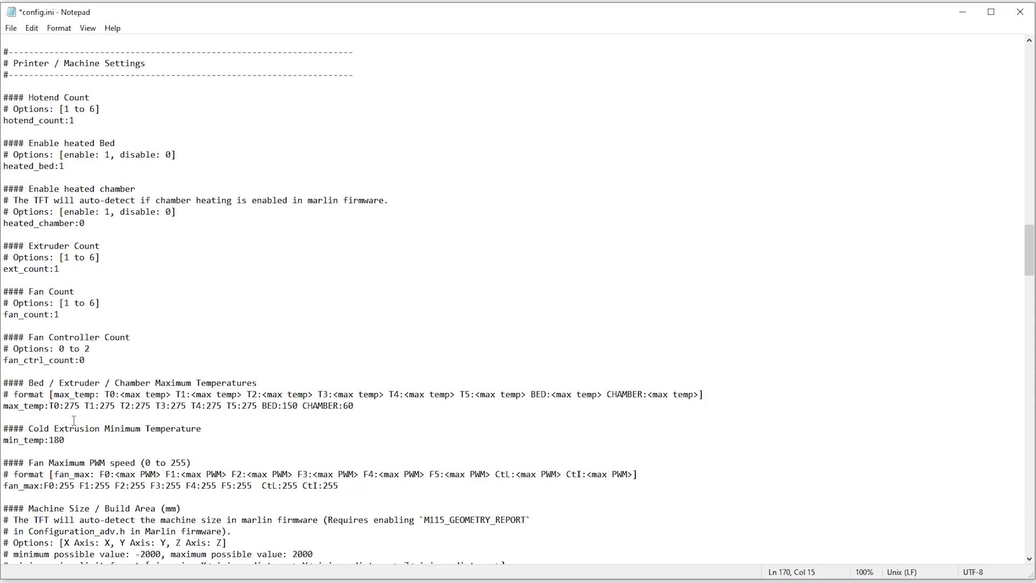
scroll("down", 3)
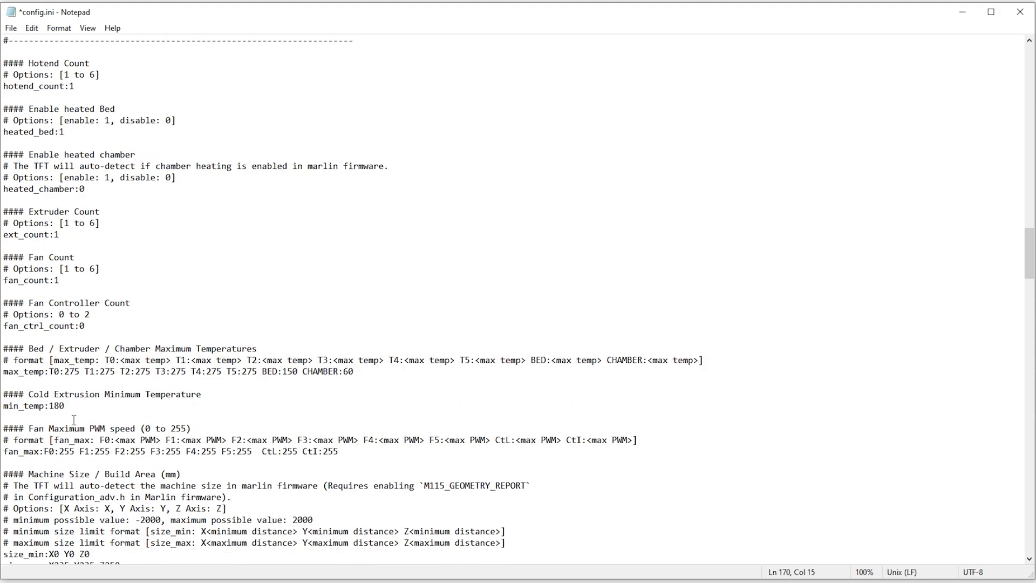
scroll("down", 3)
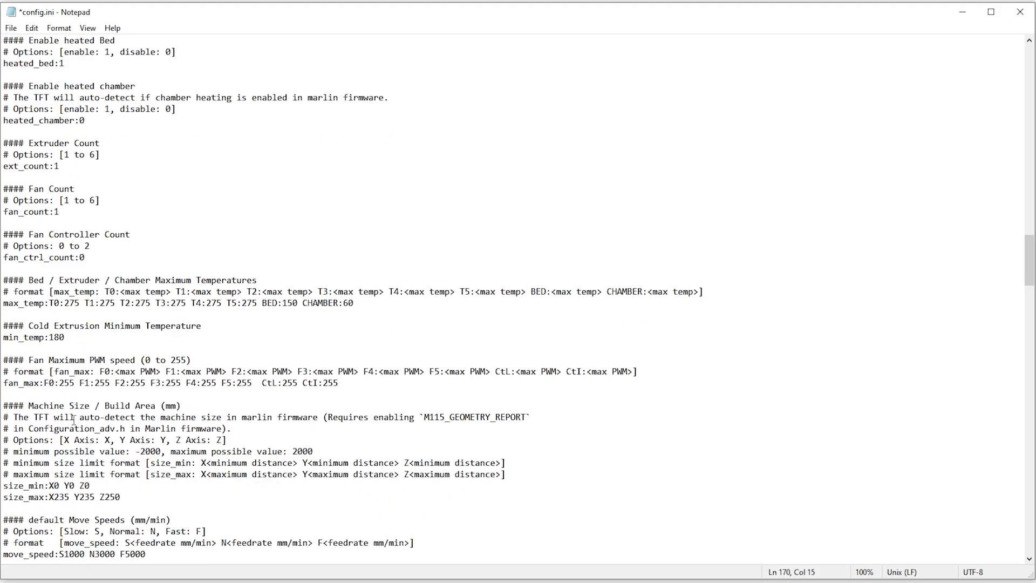
- Read past the build area and move speeds, placing the cursor at the ext_speed line's end
scroll("down", 3)
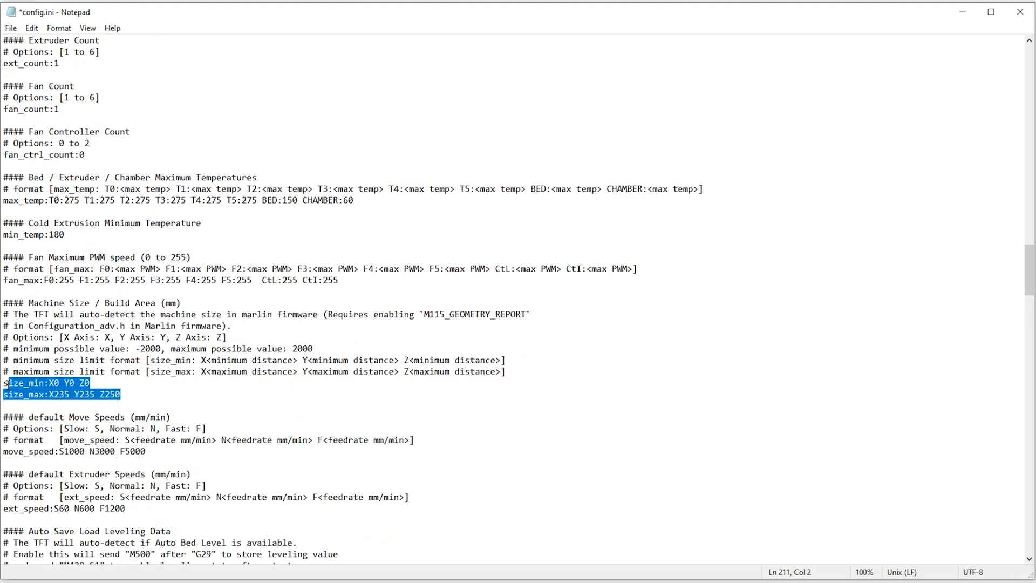
left_click(109, 394)
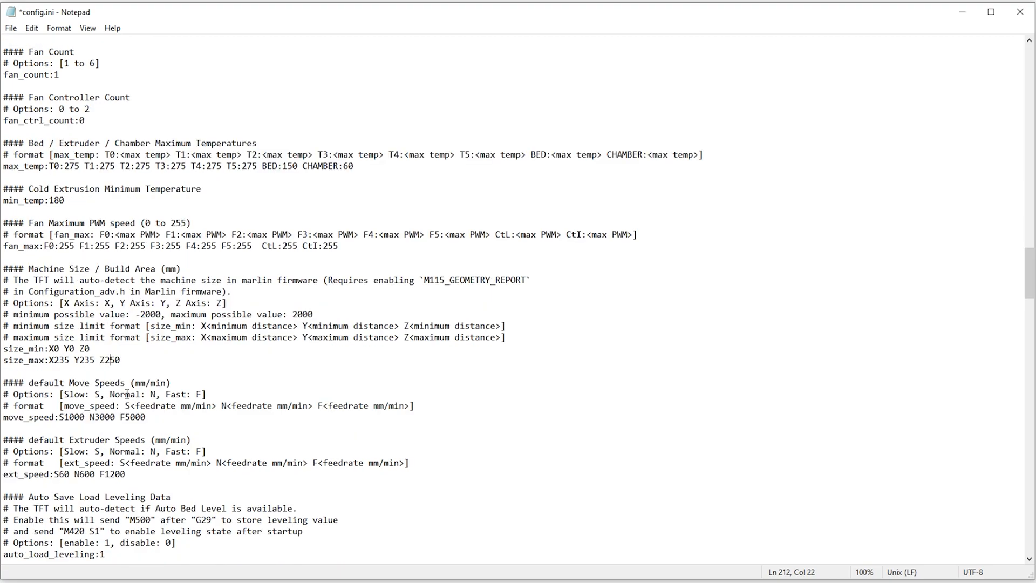
scroll("down", 3)
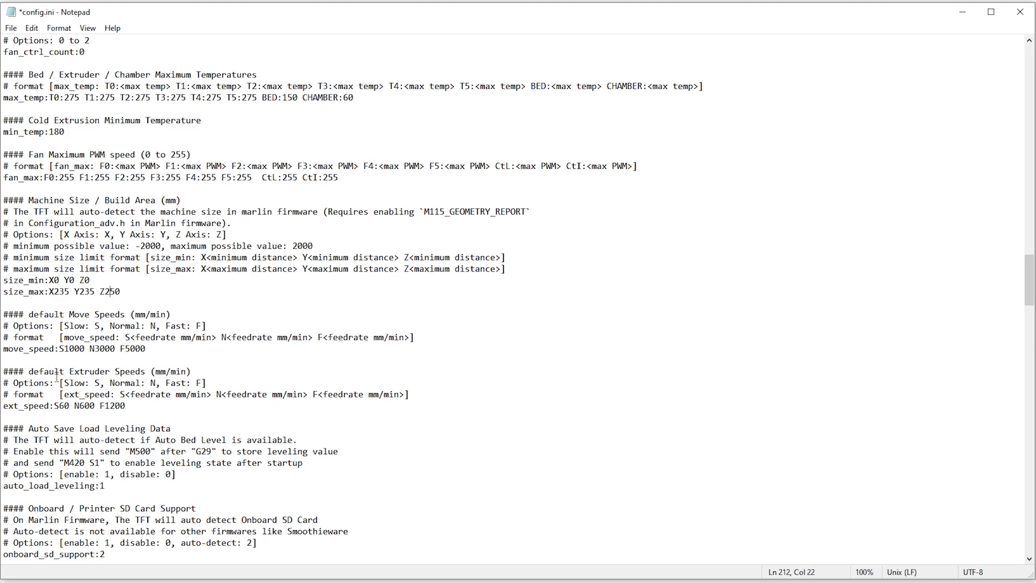
left_click(125, 406)
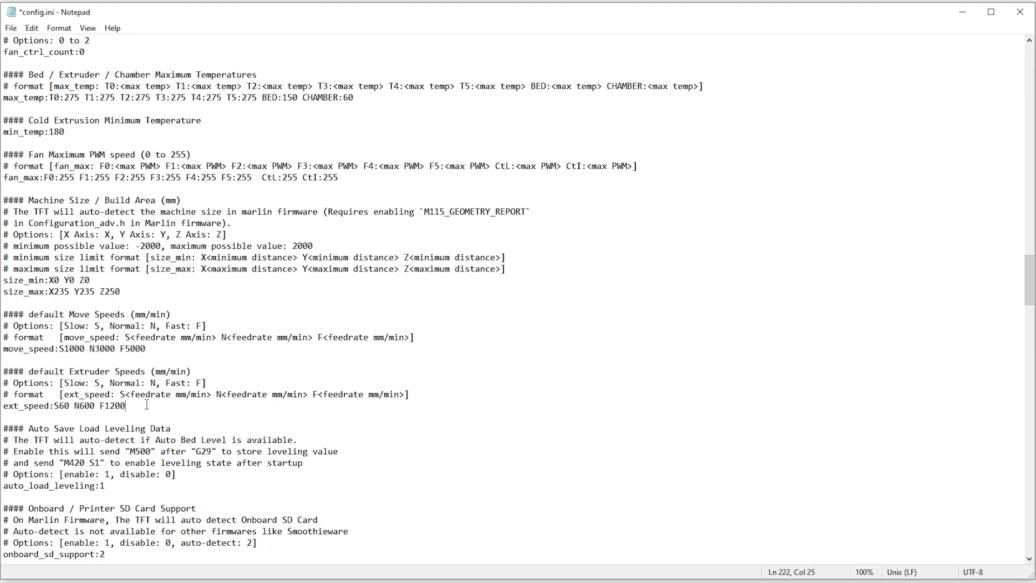
mouse_move(139, 405)
type("8")
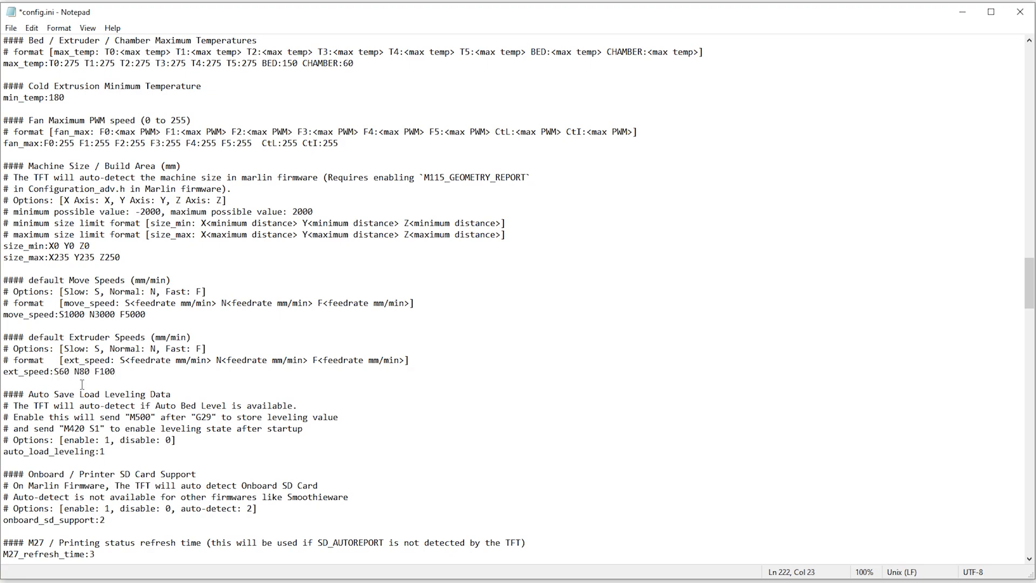
mouse_move(100, 371)
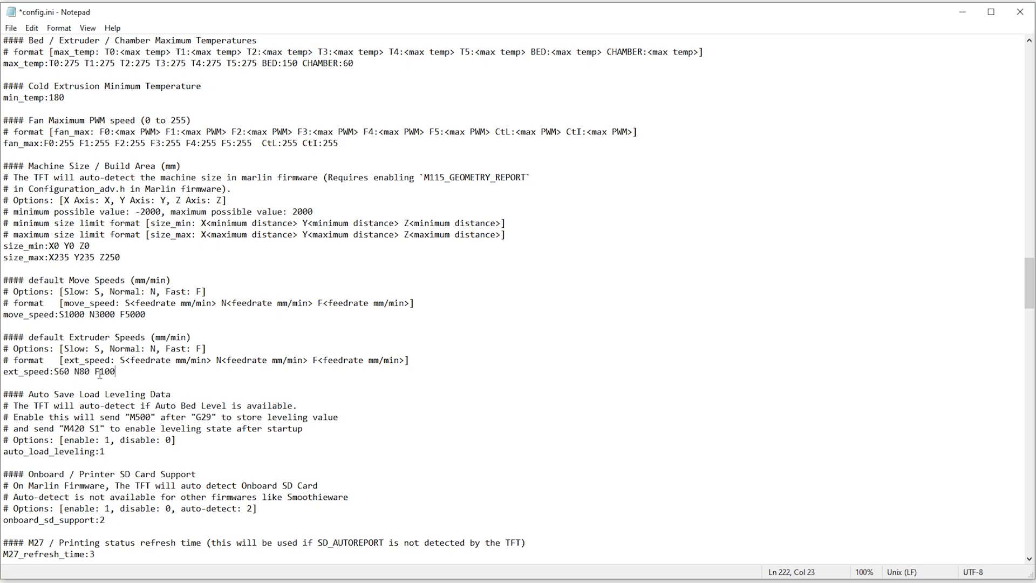
- Read through the pause and manual leveling settings to the six preheat presets
scroll("down", 3)
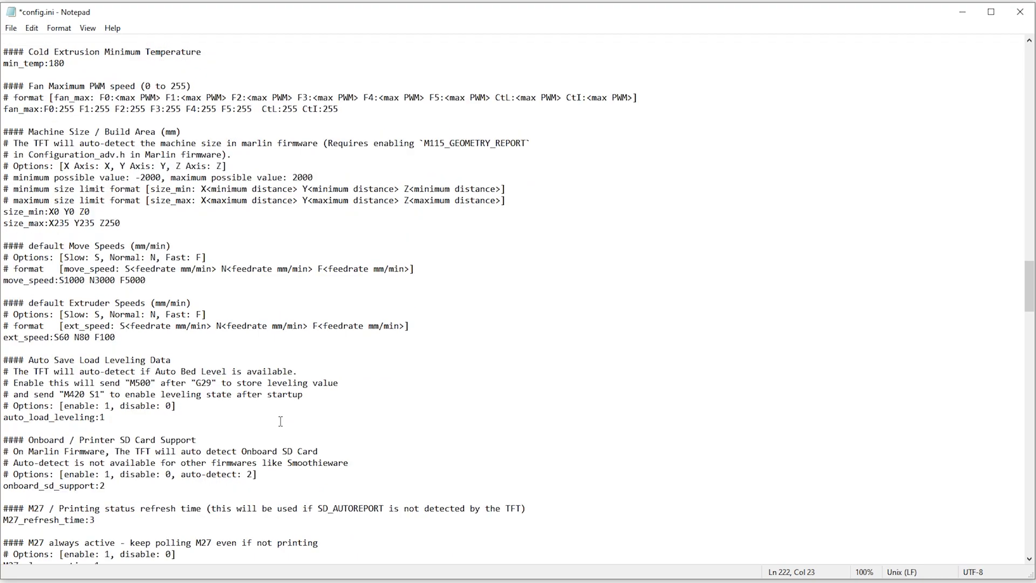
scroll("down", 3)
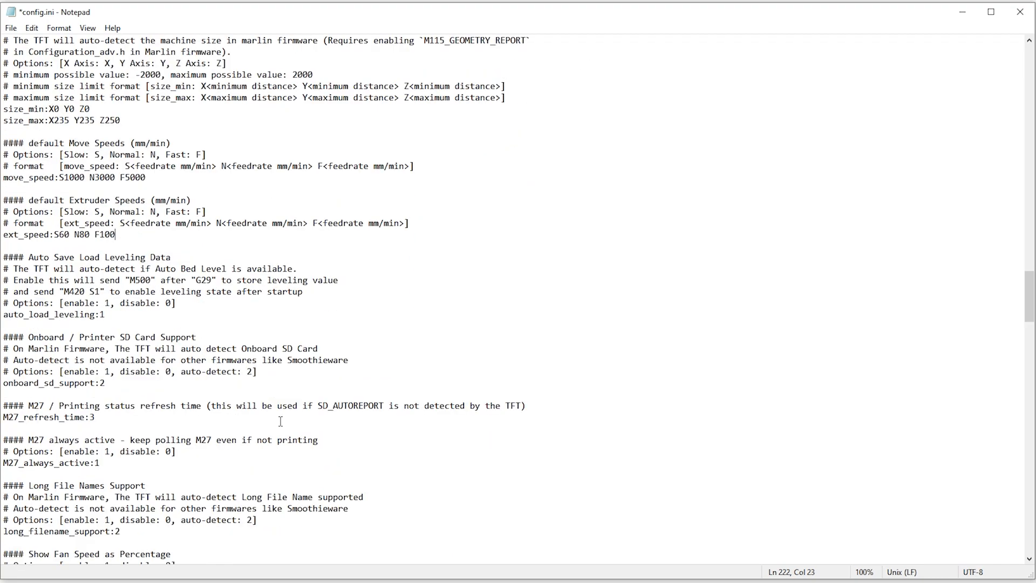
scroll("down", 3)
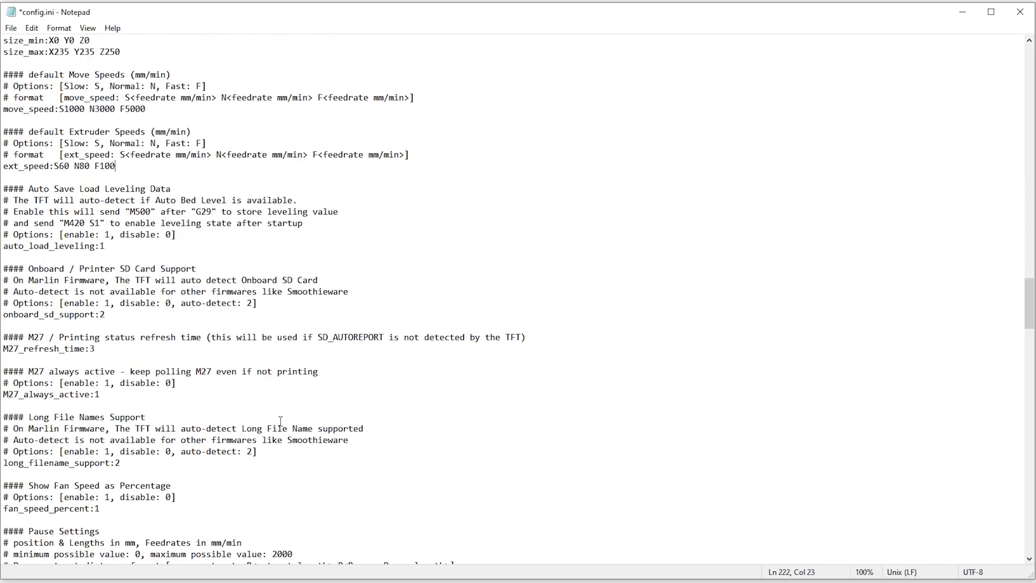
scroll("down", 3)
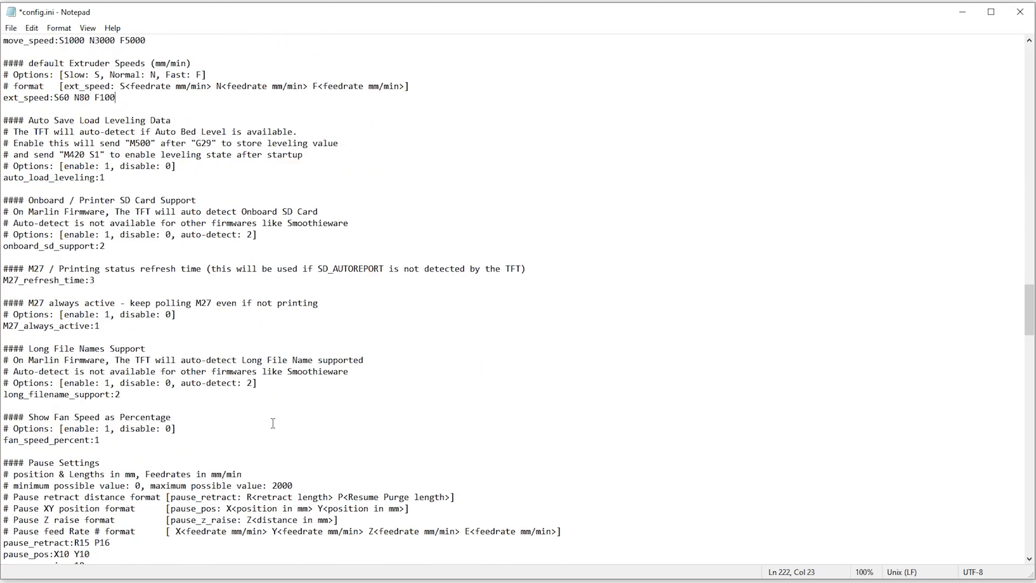
scroll("down", 3)
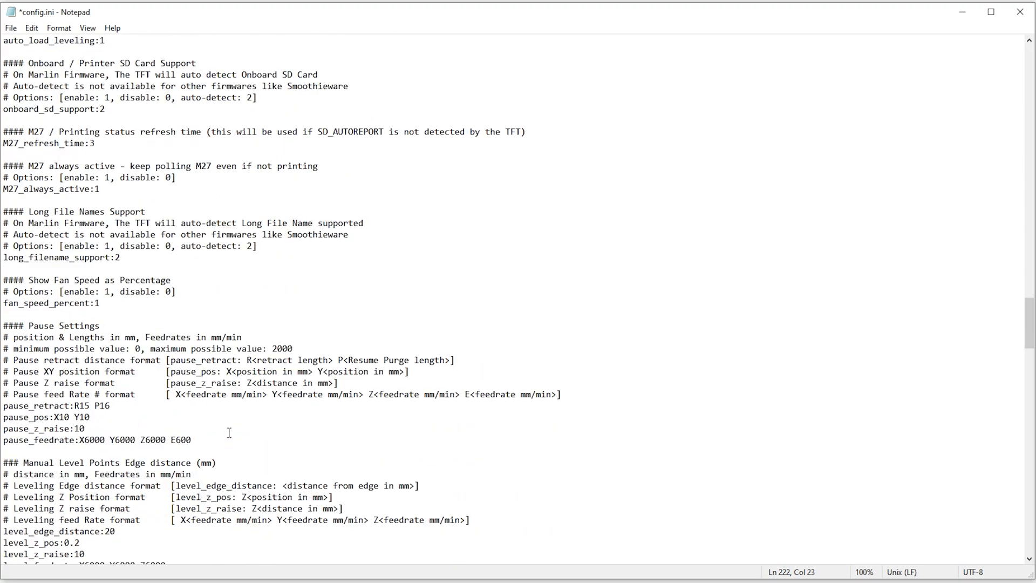
scroll("down", 3)
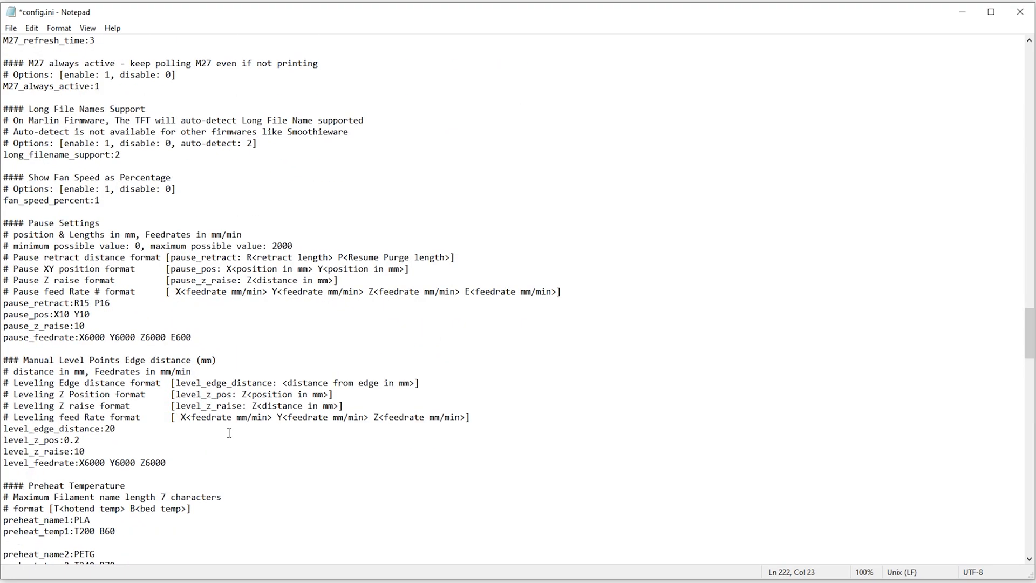
scroll("down", 3)
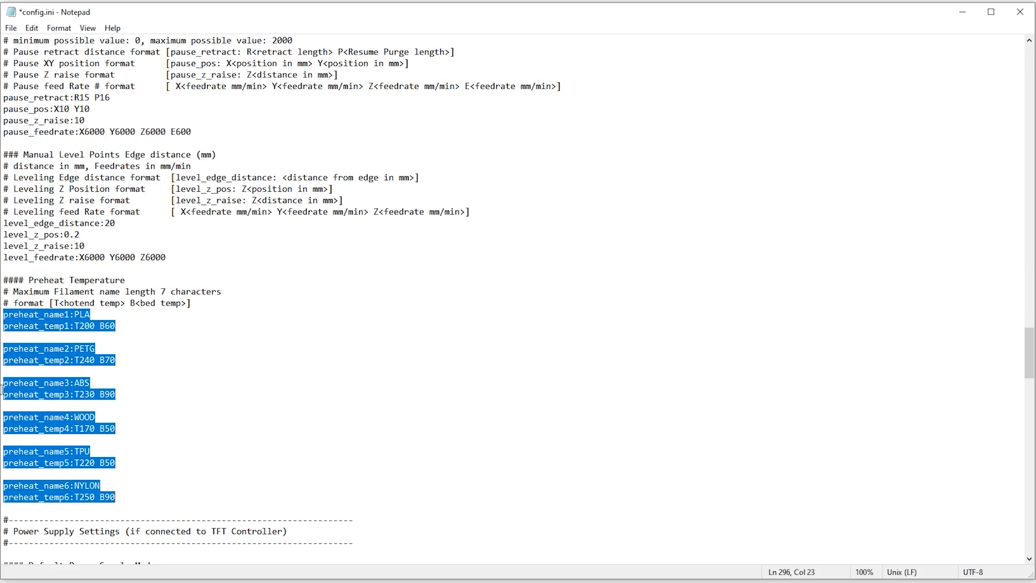
- Place the cursor in the preheat section for the PLA, PETG and TPU presets
left_click(113, 360)
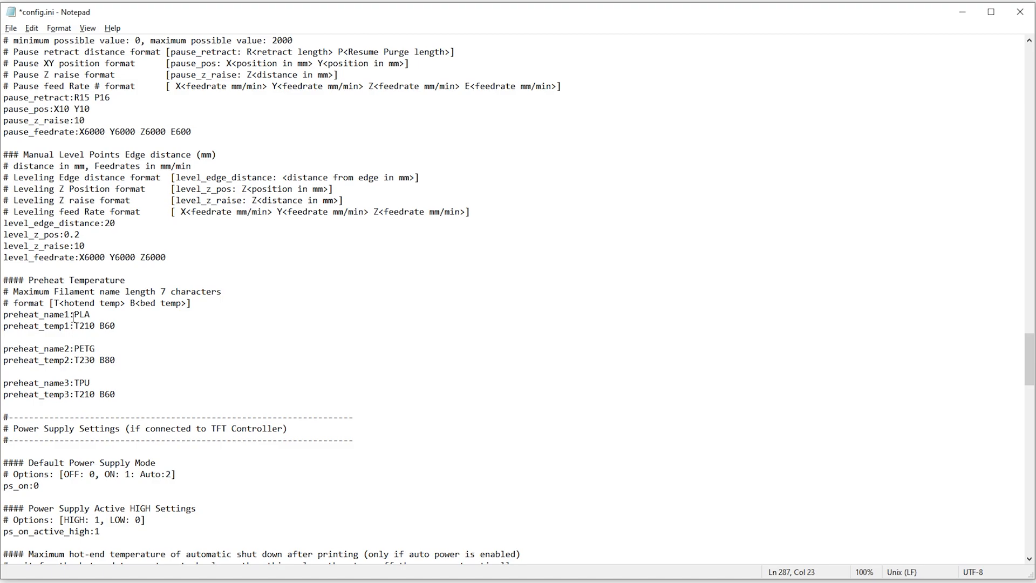
mouse_move(117, 315)
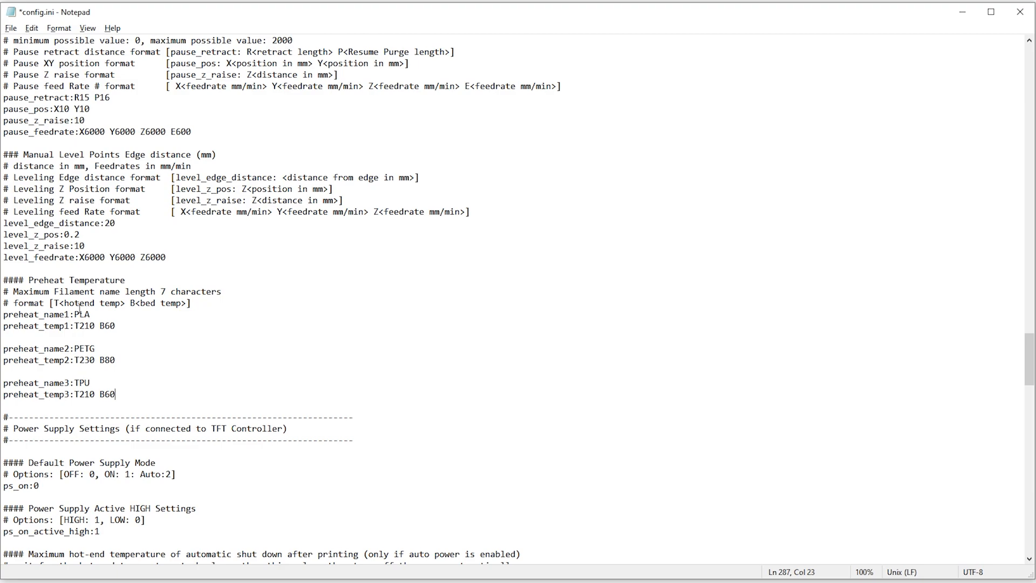
scroll("down", 3)
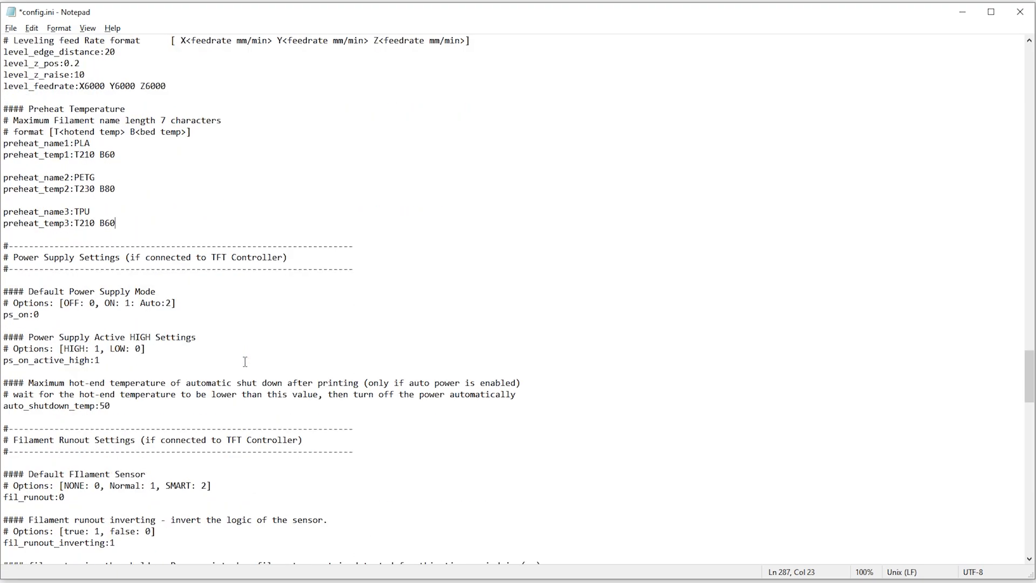
scroll("down", 3)
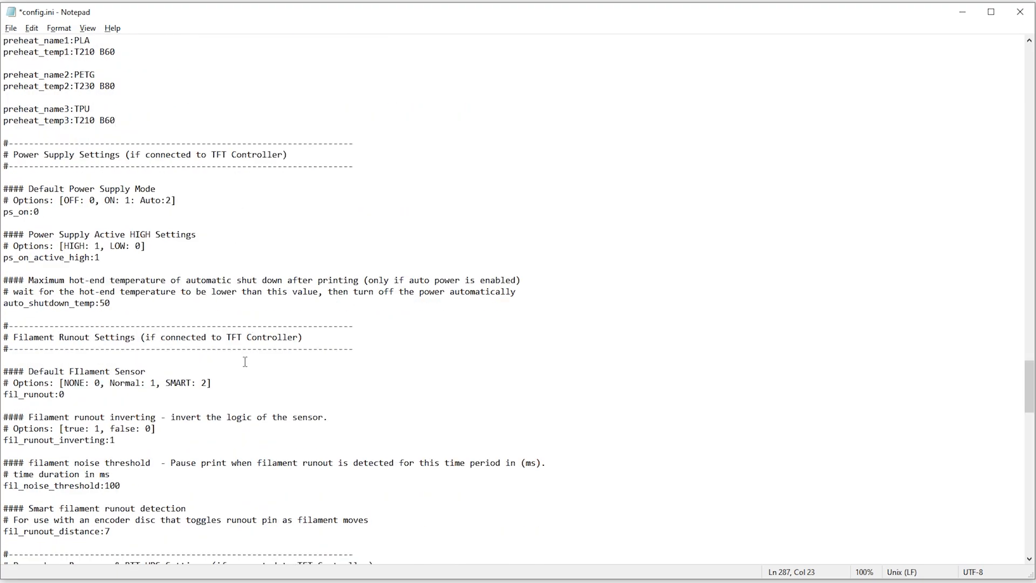
scroll("down", 3)
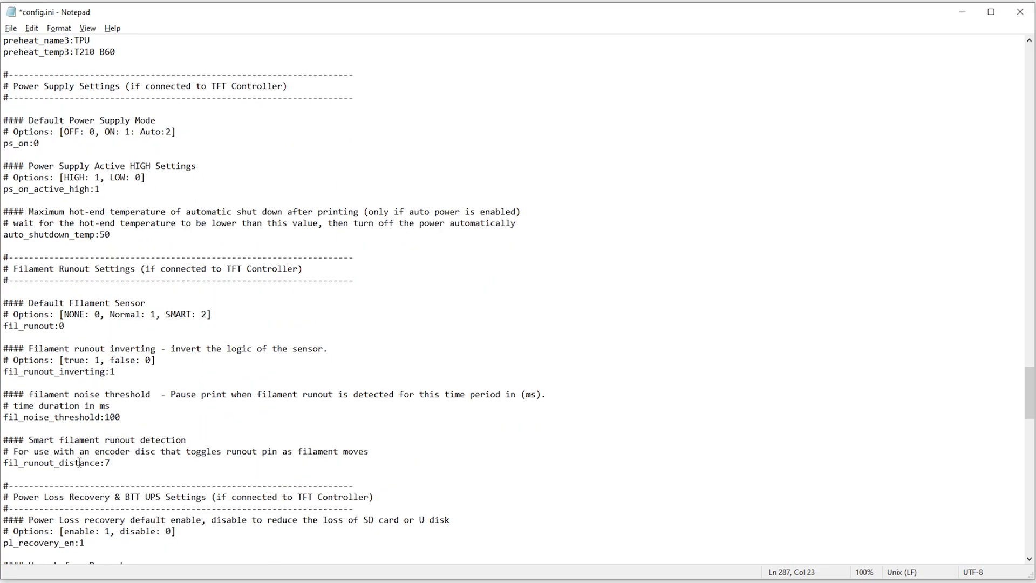
scroll("down", 3)
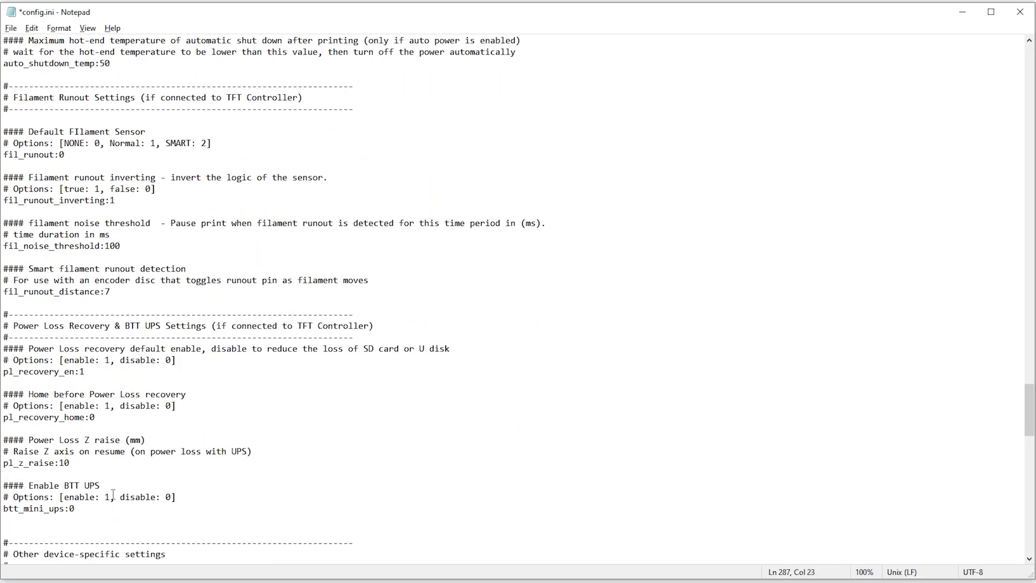
scroll("down", 3)
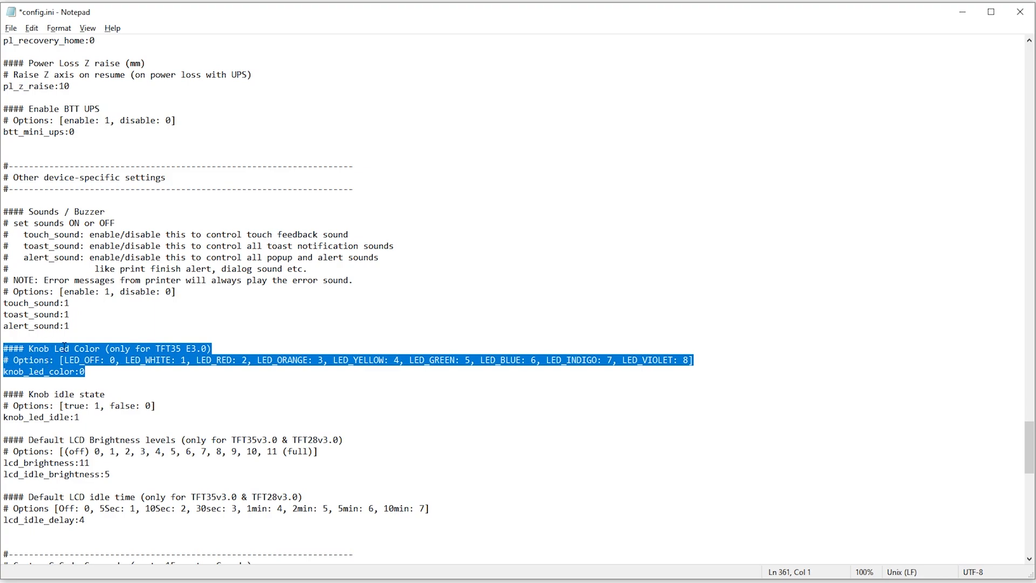
mouse_move(108, 384)
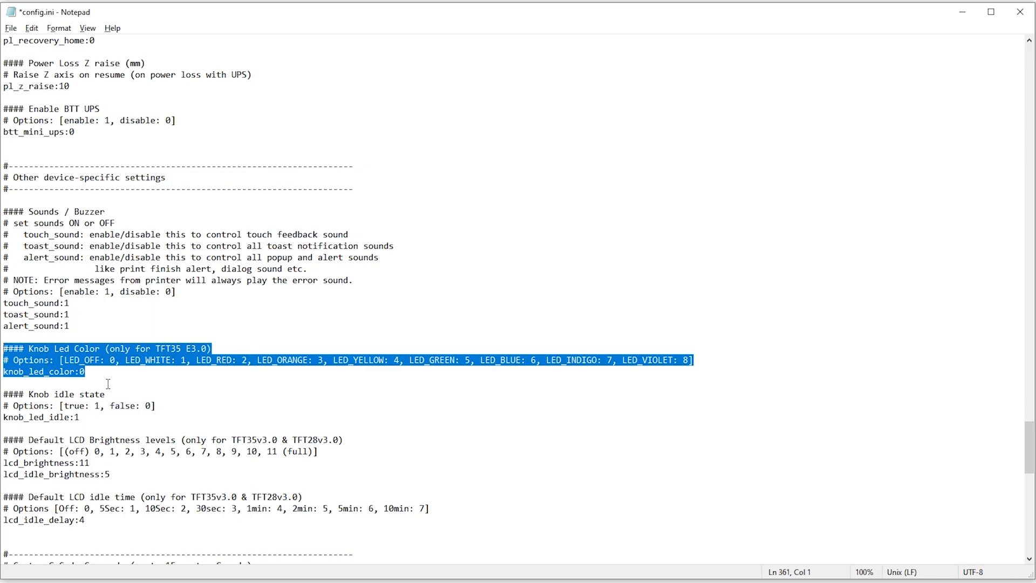
mouse_move(139, 415)
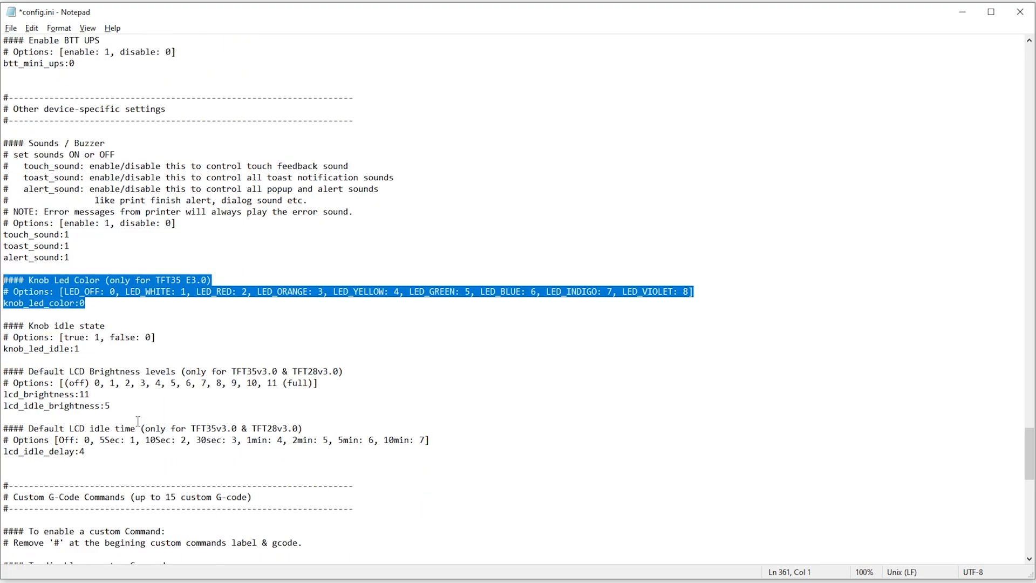
scroll("down", 3)
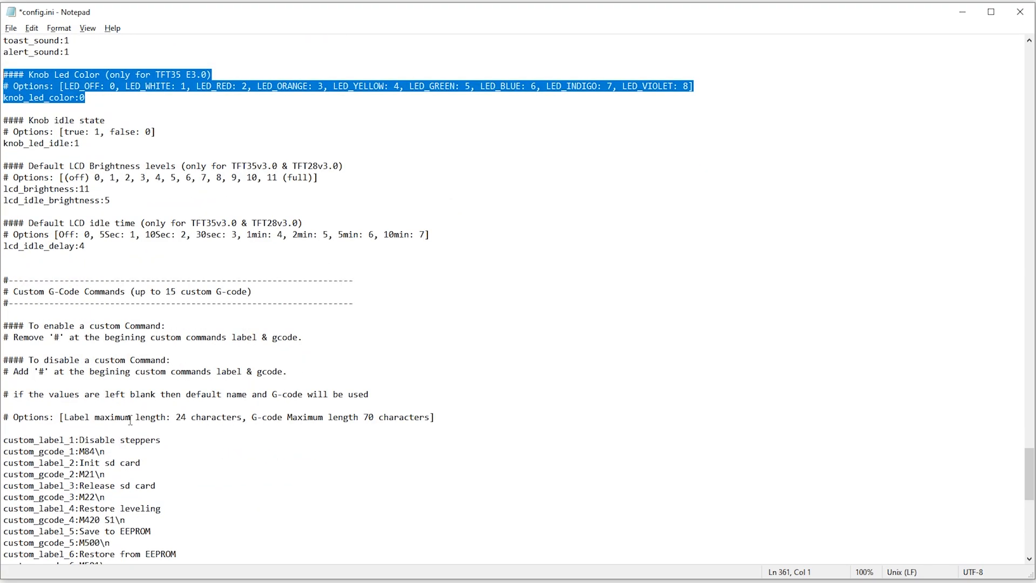
scroll("down", 3)
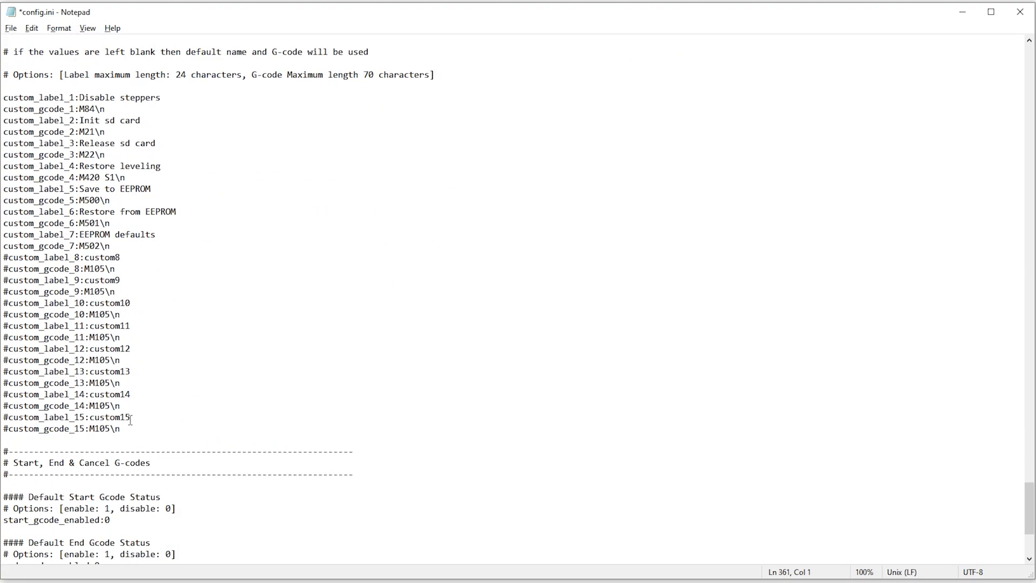
mouse_move(29, 174)
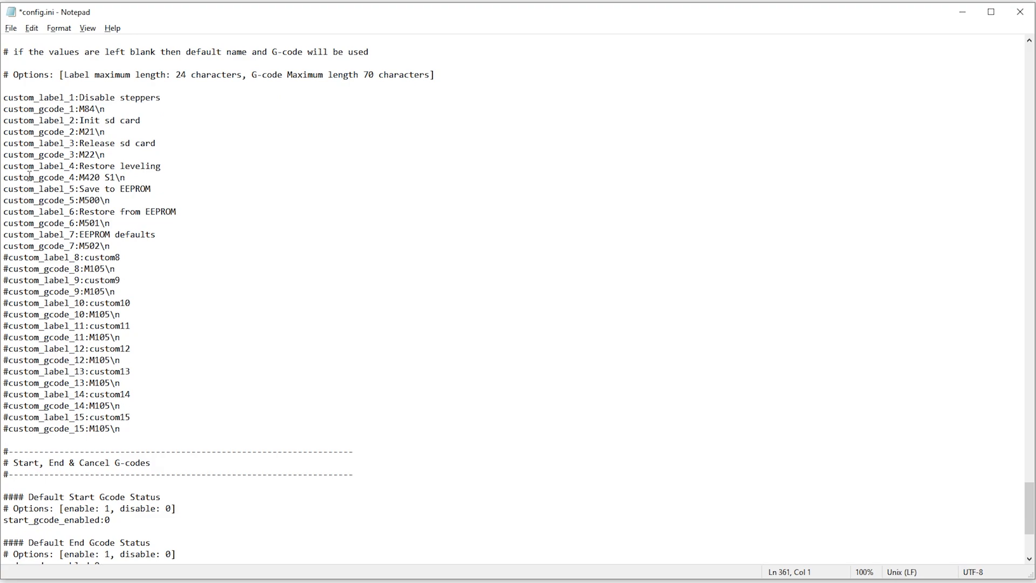
left_click_drag(3, 97, 73, 108)
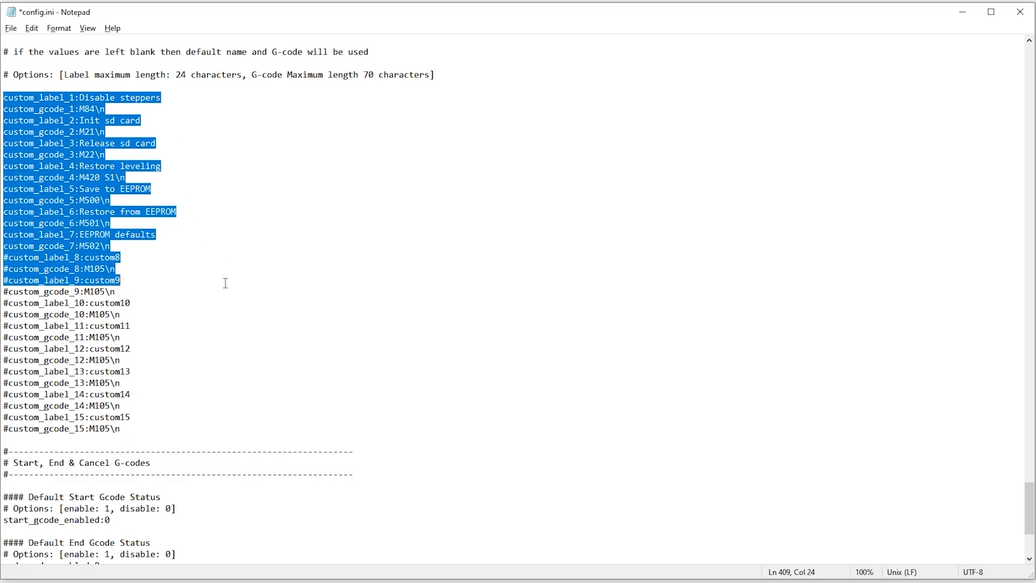
- Set end_gcode_enabled and cancel_gcode_enabled to 1
scroll("down", 3)
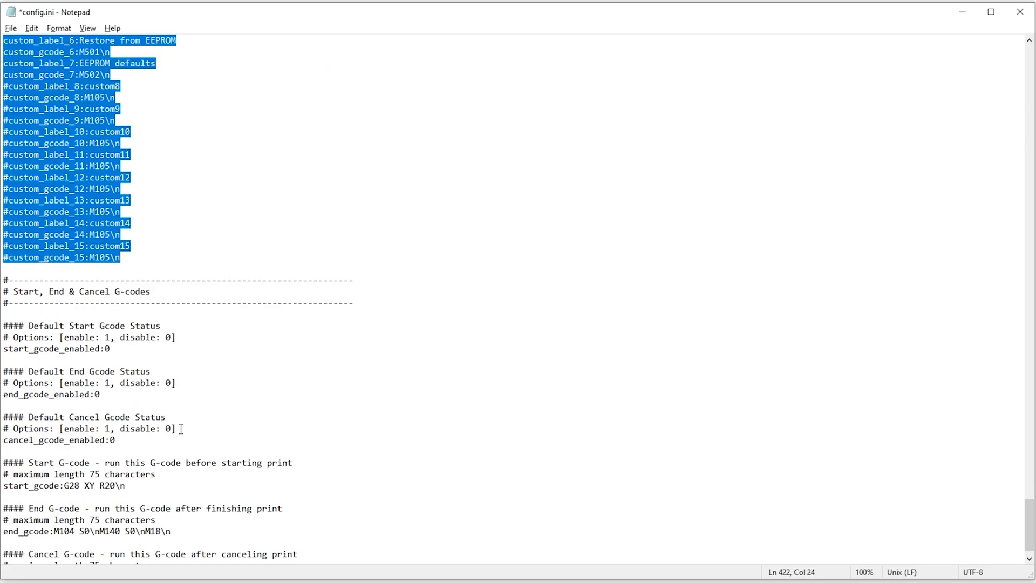
scroll("down", 3)
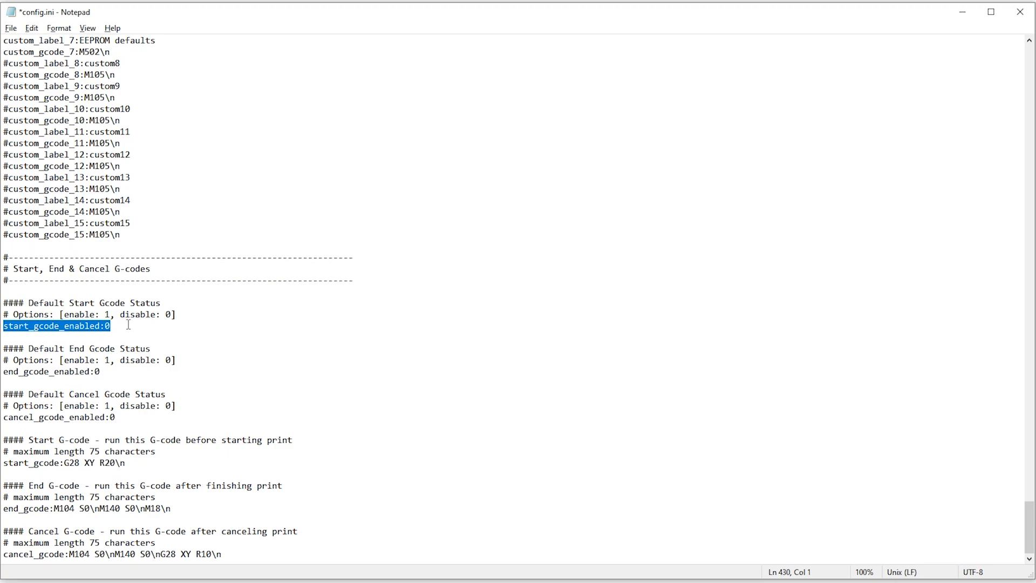
mouse_move(114, 367)
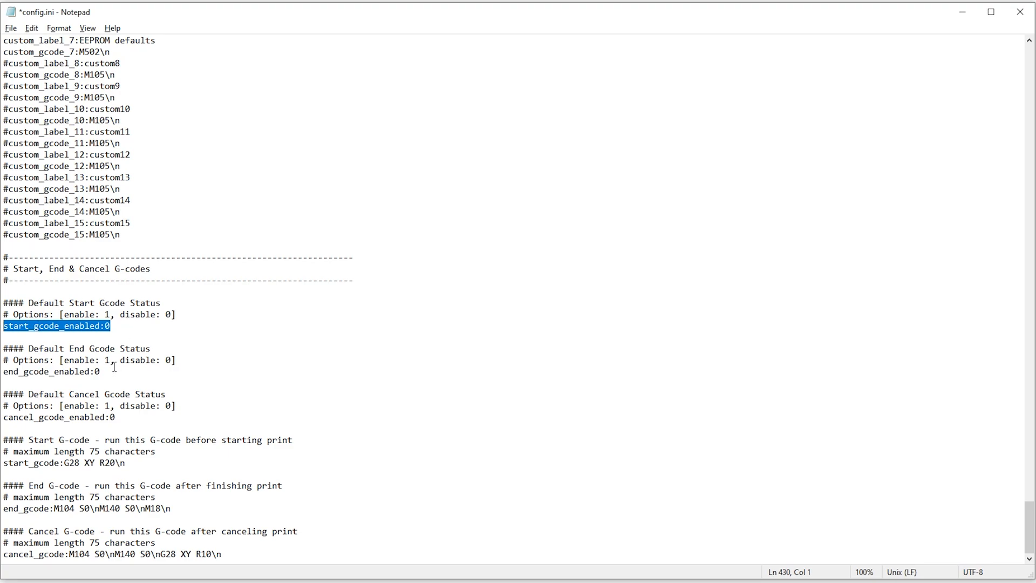
double_click(50, 372)
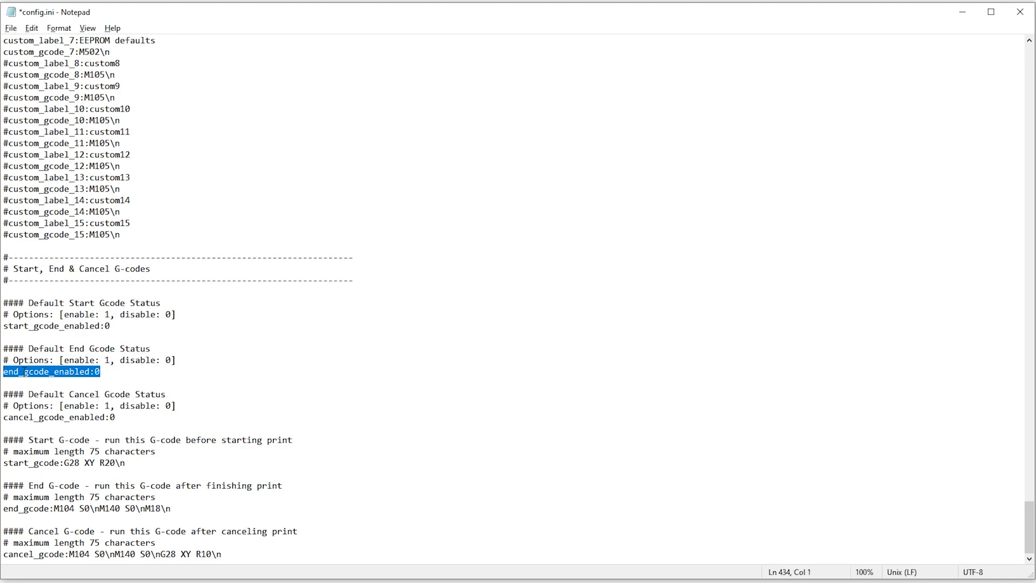
left_click(99, 416)
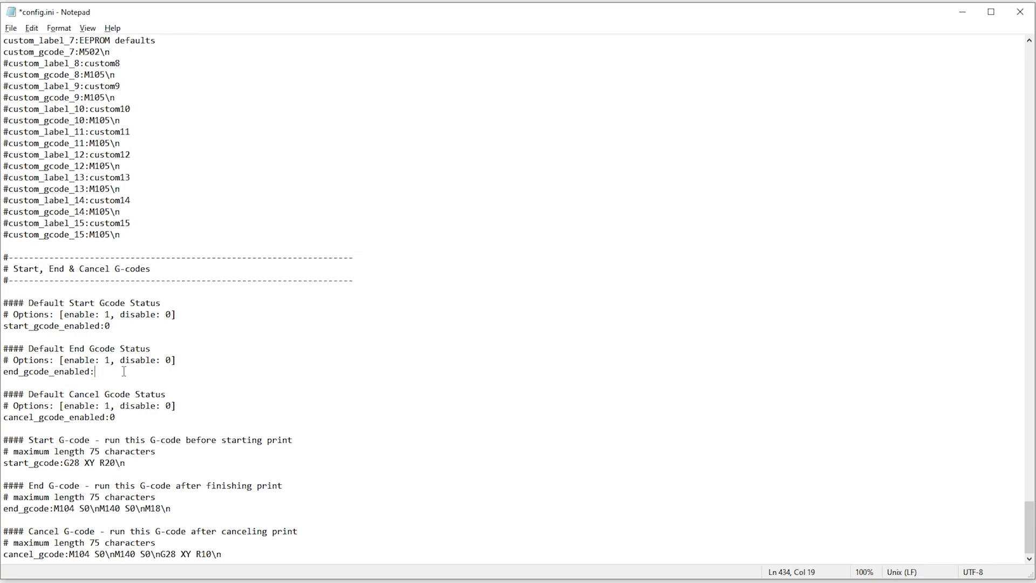
type("1")
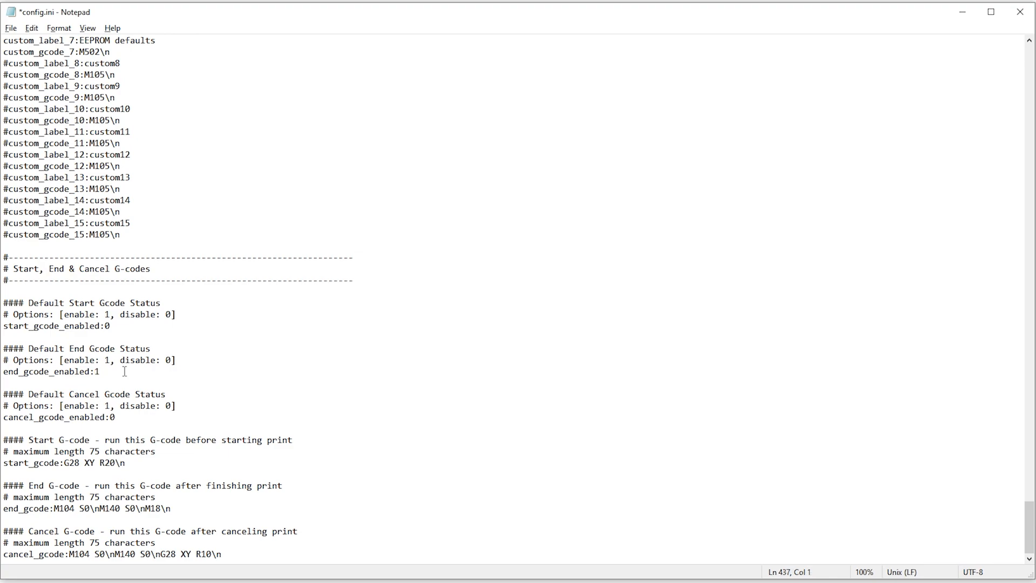
type("1")
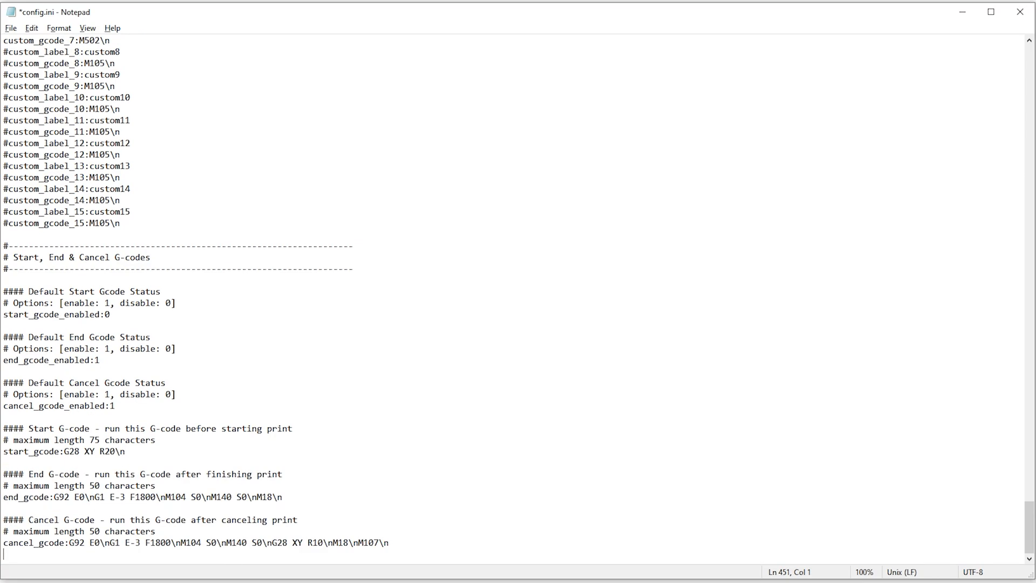
mouse_move(45, 477)
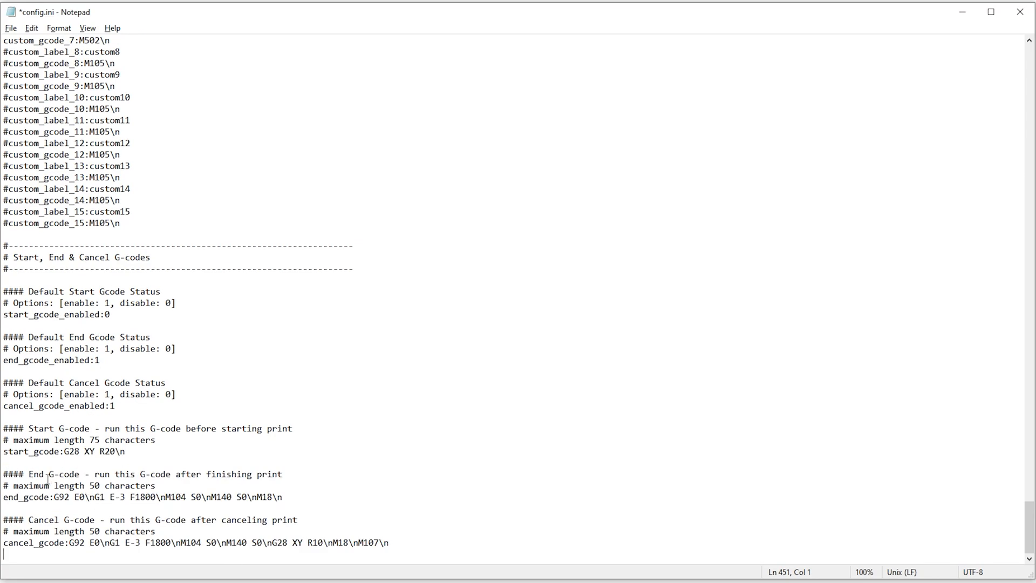
mouse_move(139, 546)
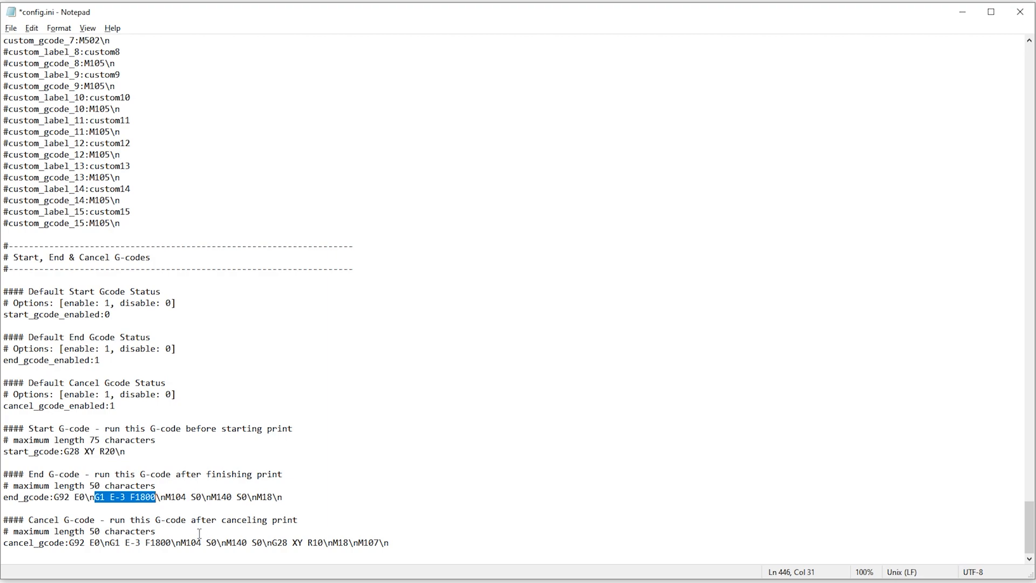
mouse_move(298, 418)
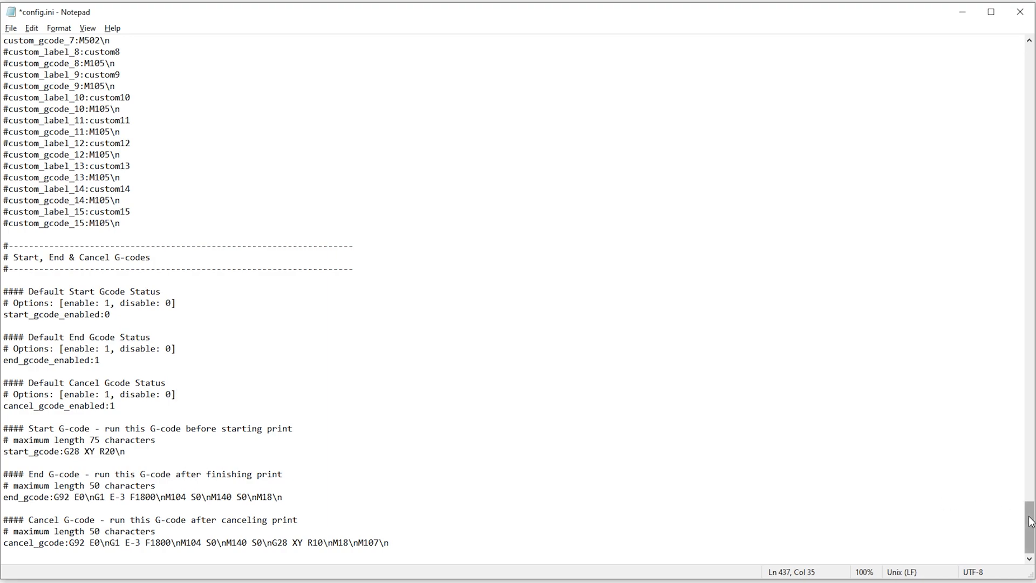
- Review the new end G-code retraction line, then bring up the File menu
left_click(174, 394)
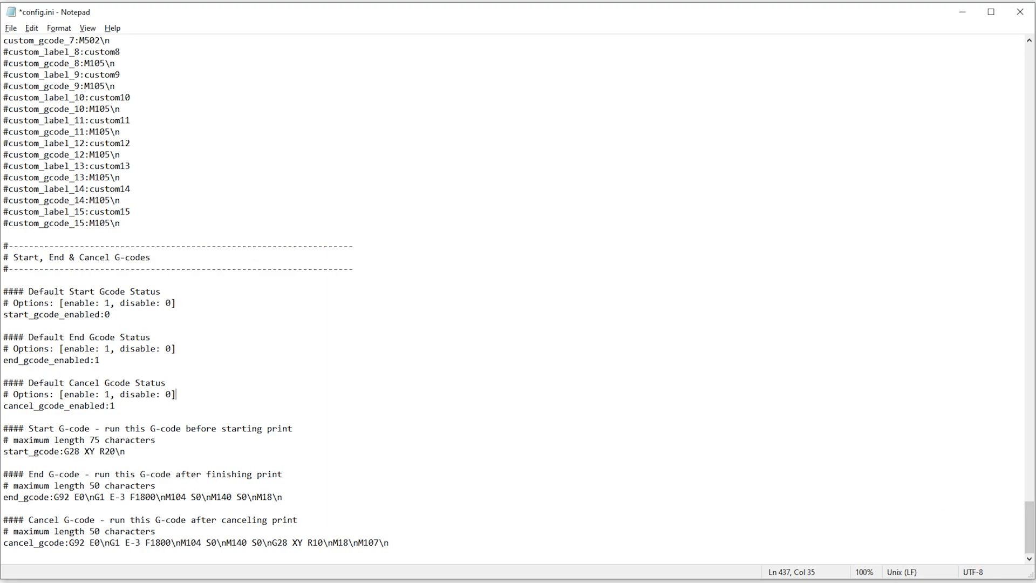
mouse_move(117, 232)
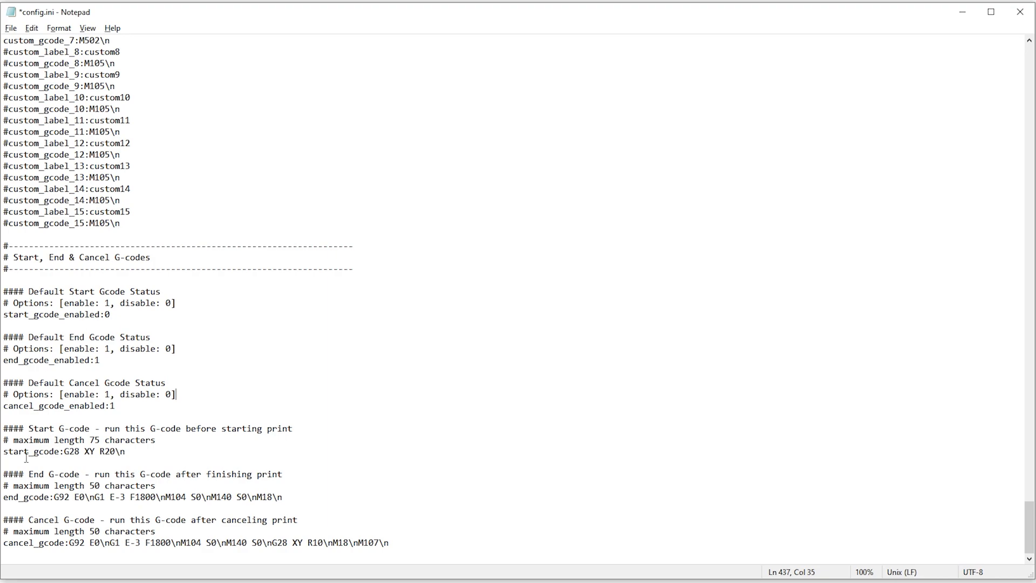
mouse_move(152, 451)
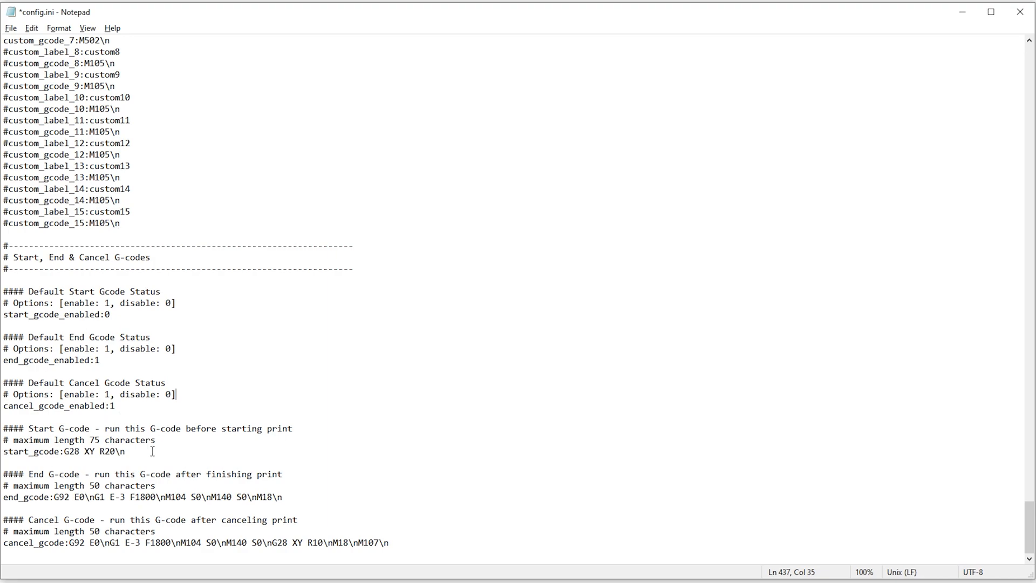
left_click(11, 28)
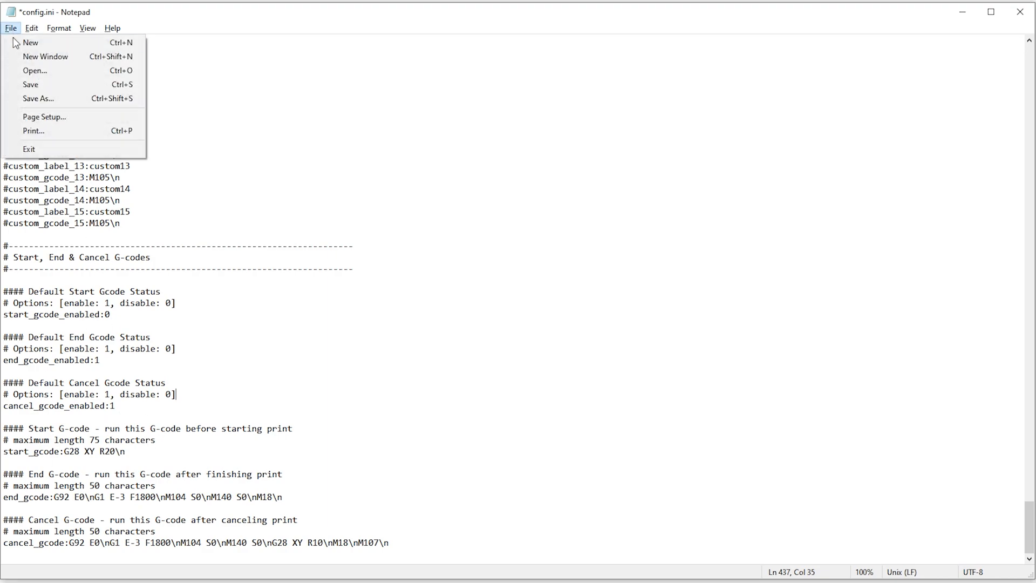